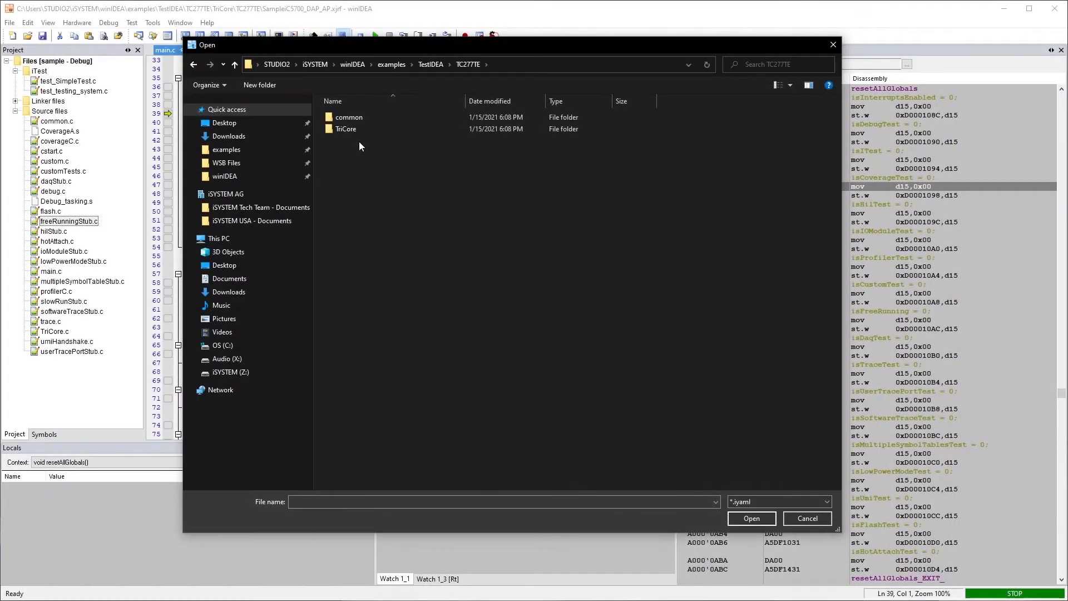
# - Browse to TestIDEA > TestScripts > simple and open modified_simple_test.iyaml
pyautogui.doubleClick(345, 128)
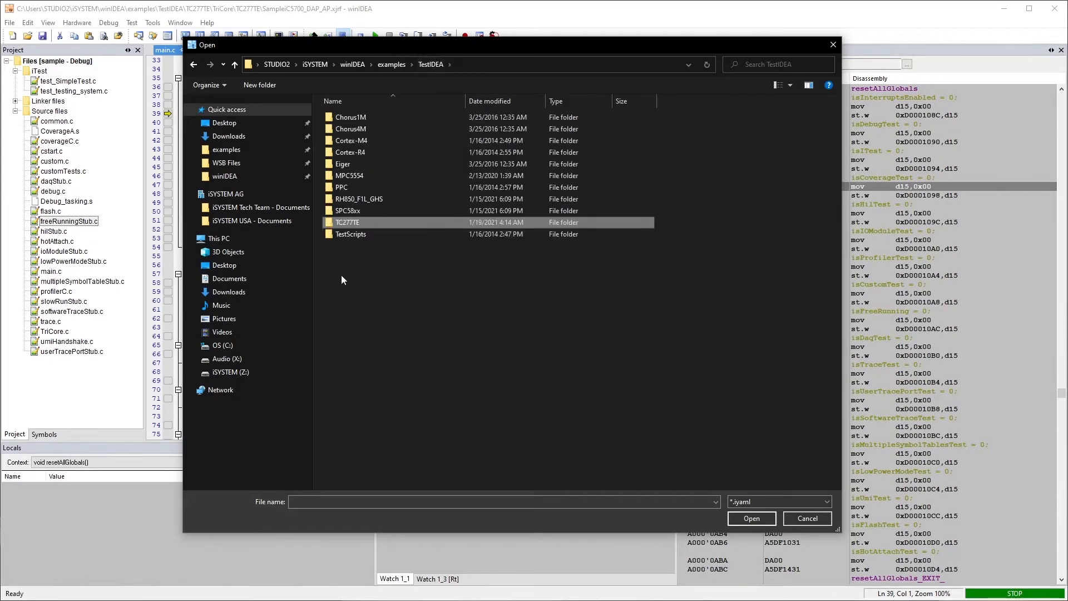
pyautogui.doubleClick(351, 234)
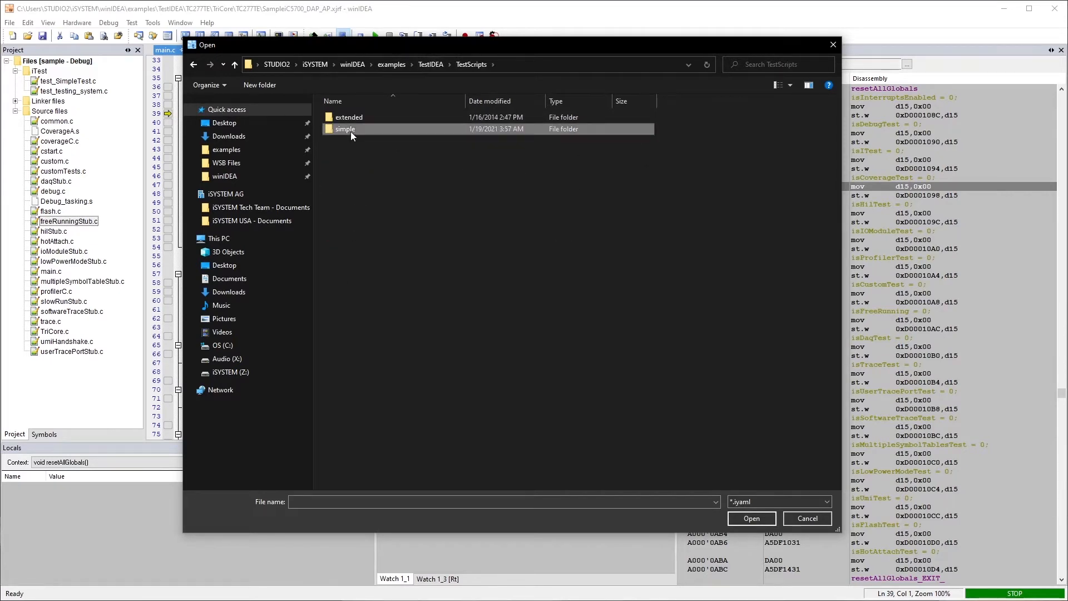
pyautogui.doubleClick(346, 129)
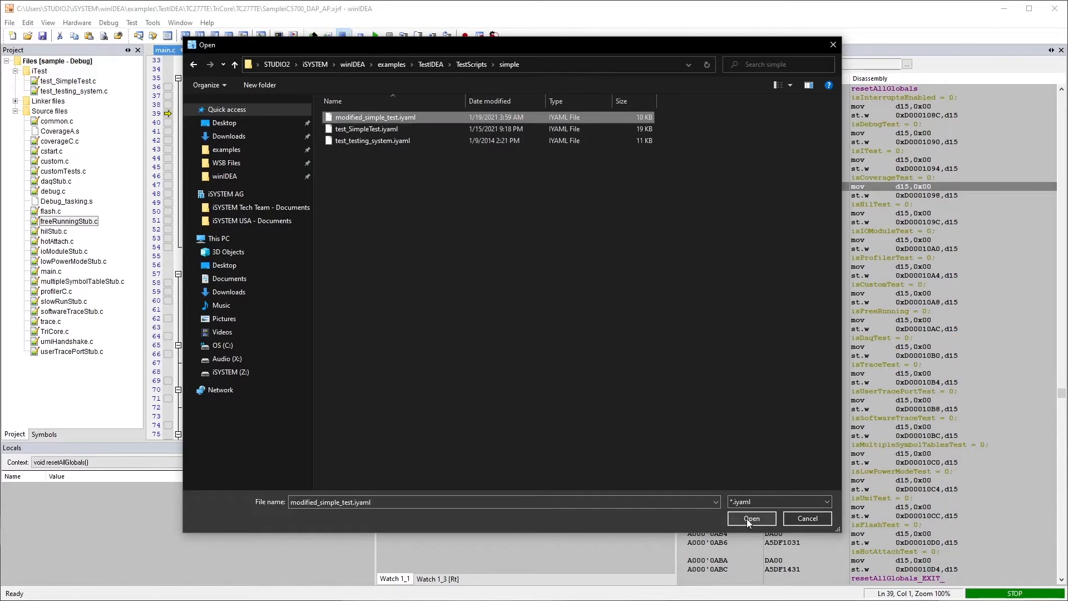
pyautogui.click(750, 518)
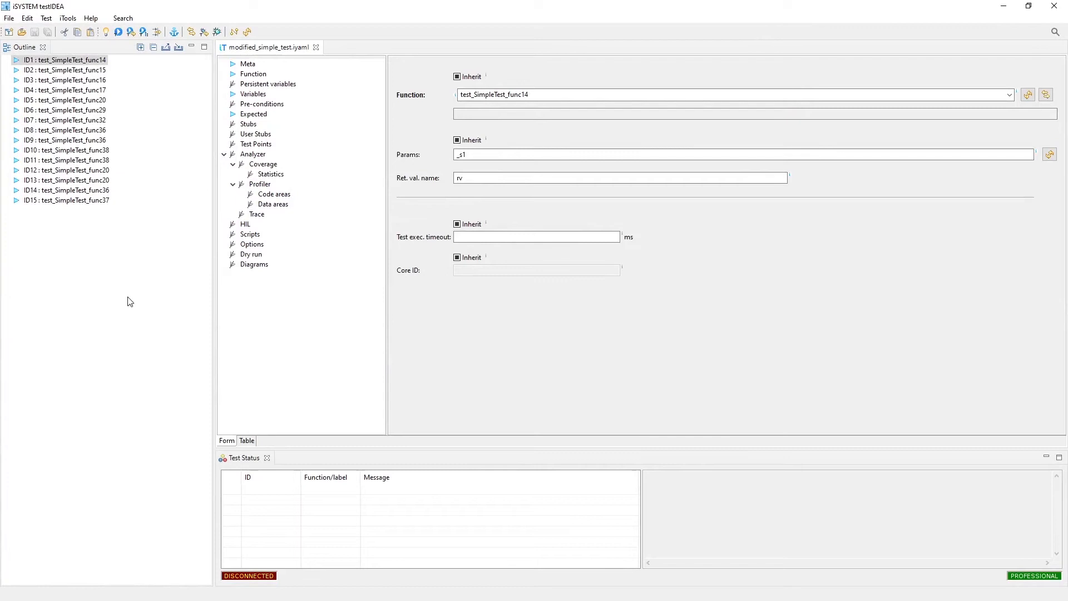
pyautogui.moveTo(193, 130)
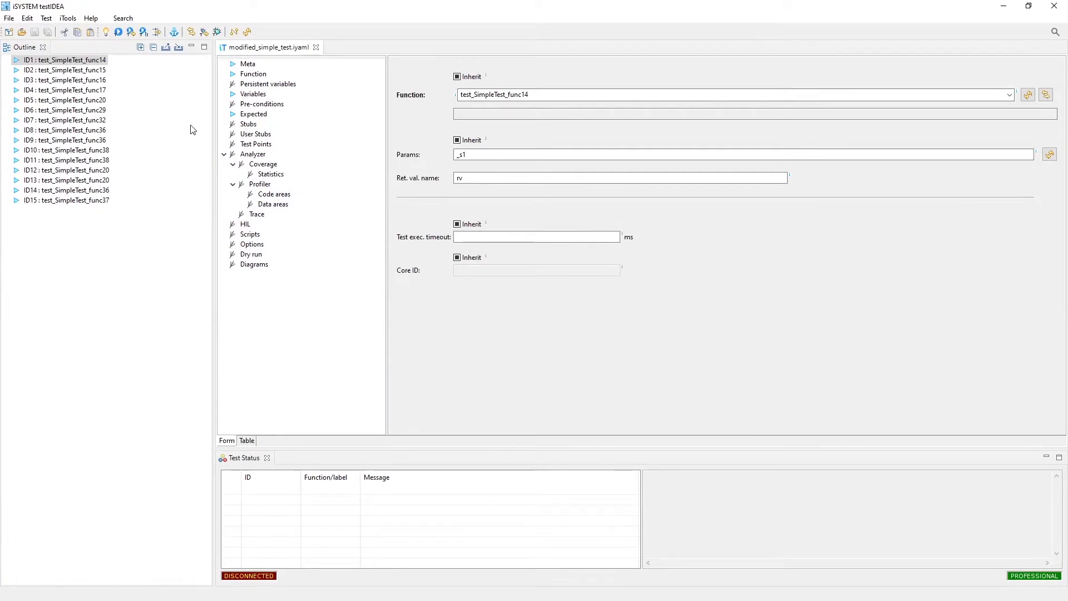
pyautogui.moveTo(185, 168)
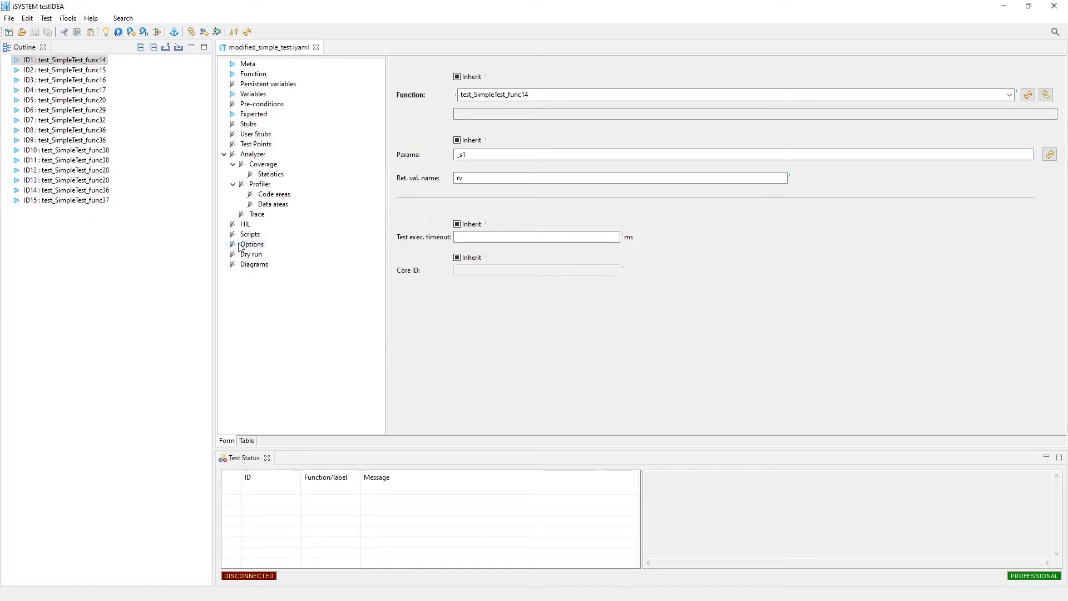
pyautogui.moveTo(127, 136)
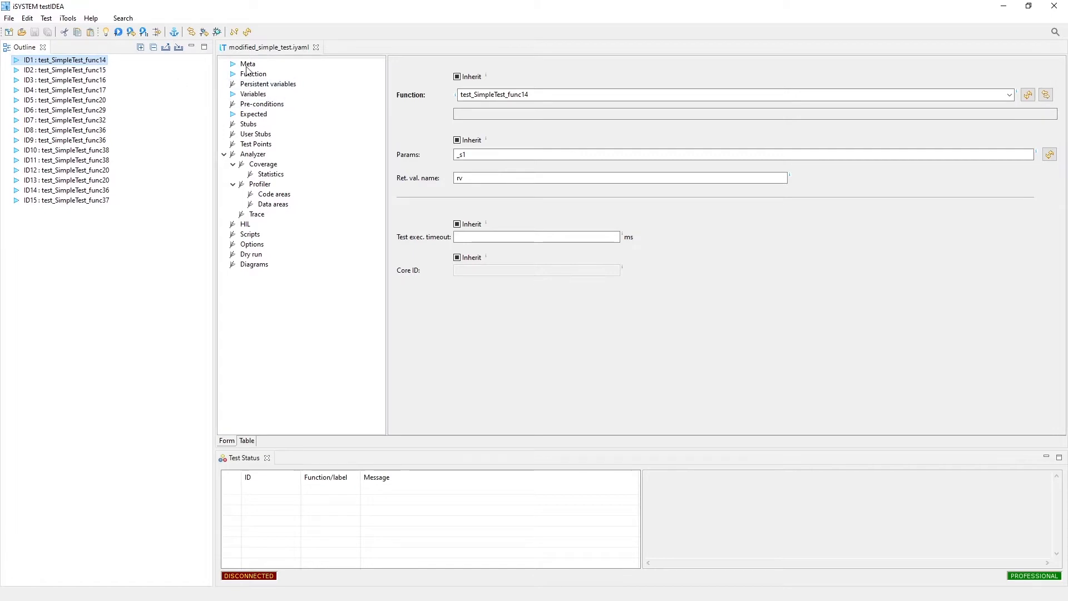
pyautogui.moveTo(136, 103)
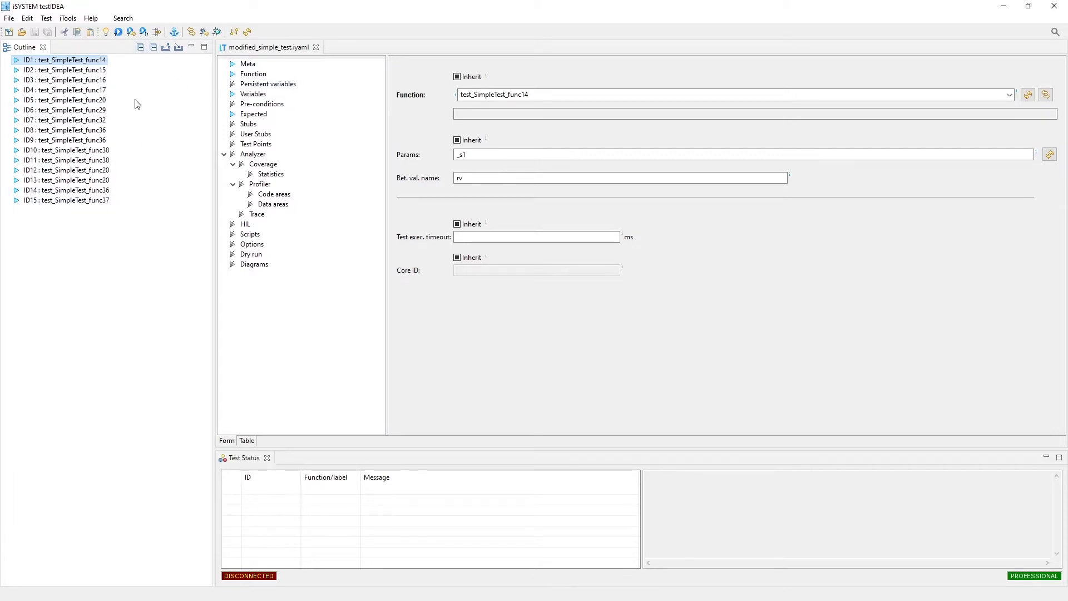
pyautogui.rightClick(75, 239)
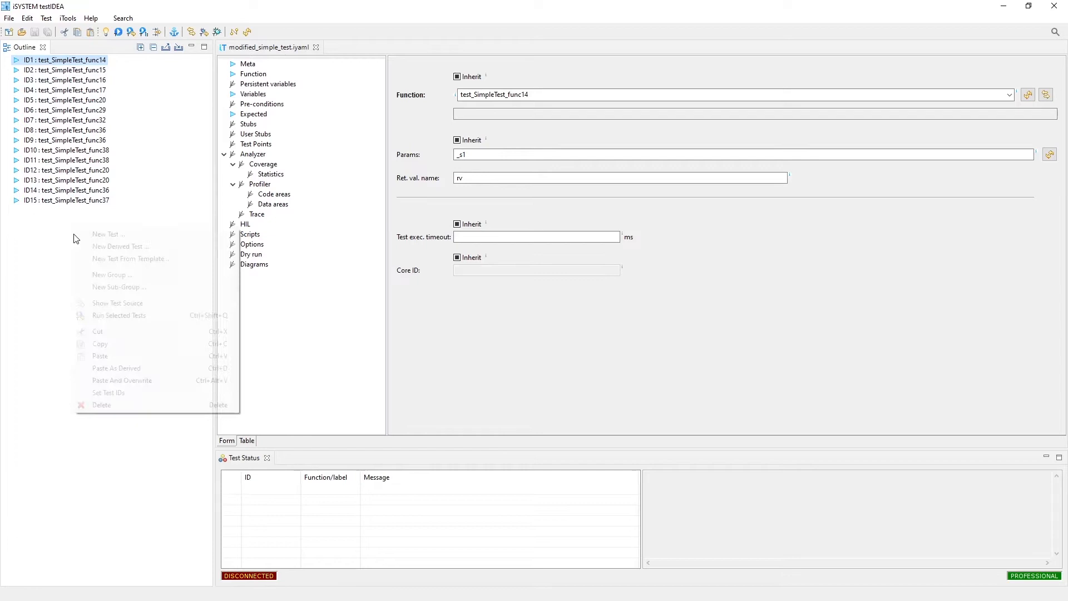
pyautogui.moveTo(118, 287)
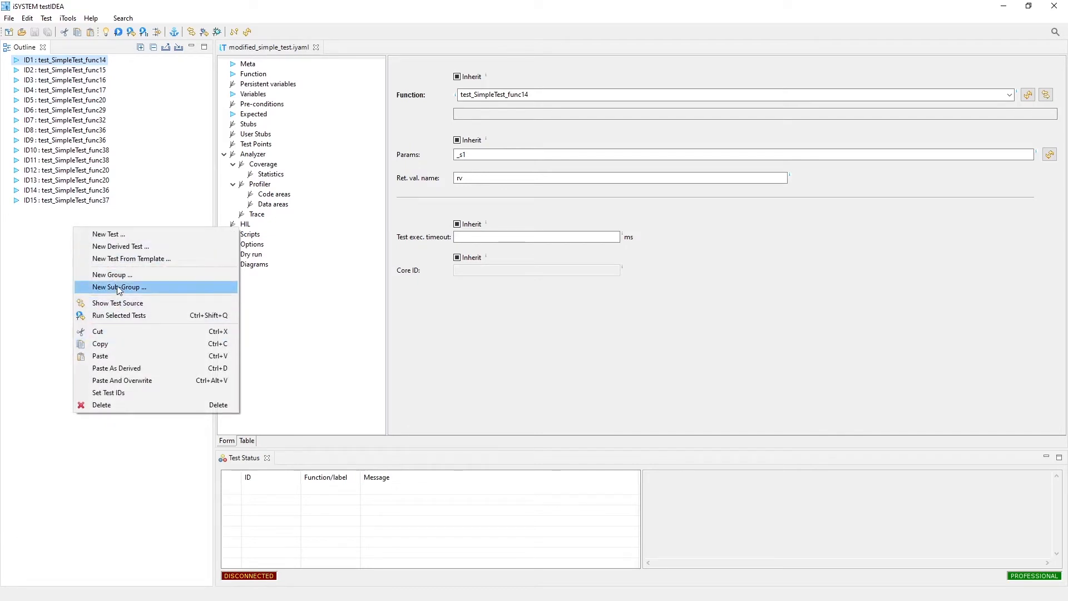
pyautogui.moveTo(132, 289)
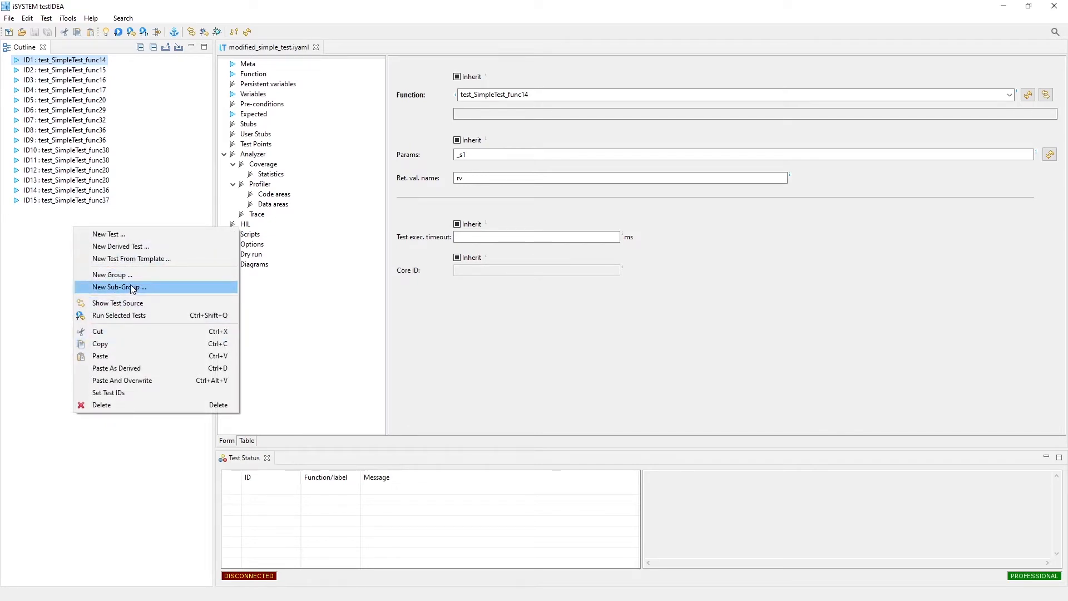
pyautogui.moveTo(109, 233)
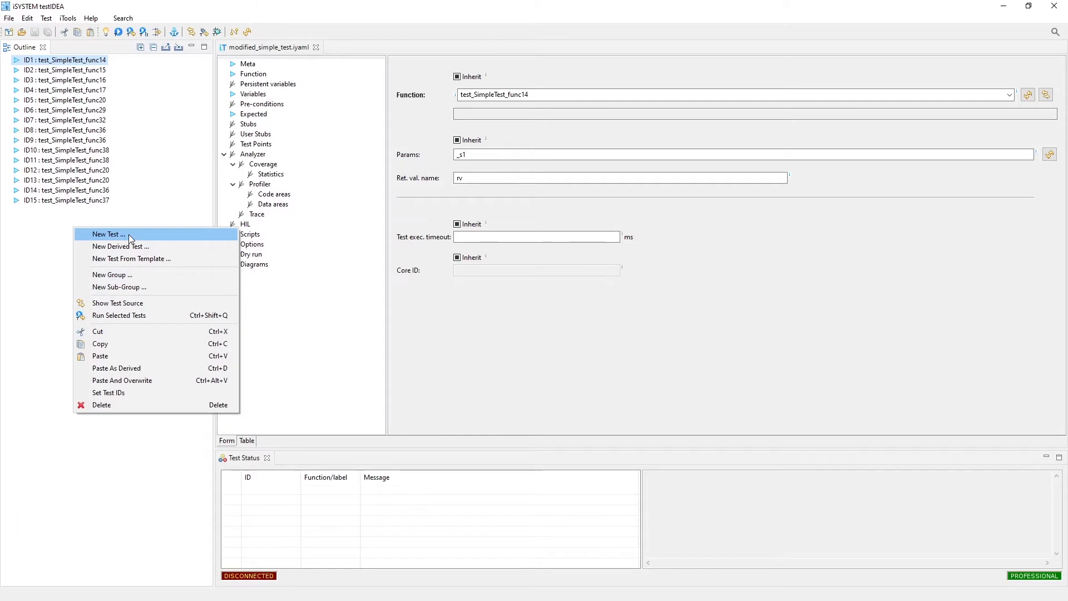
pyautogui.moveTo(88, 197)
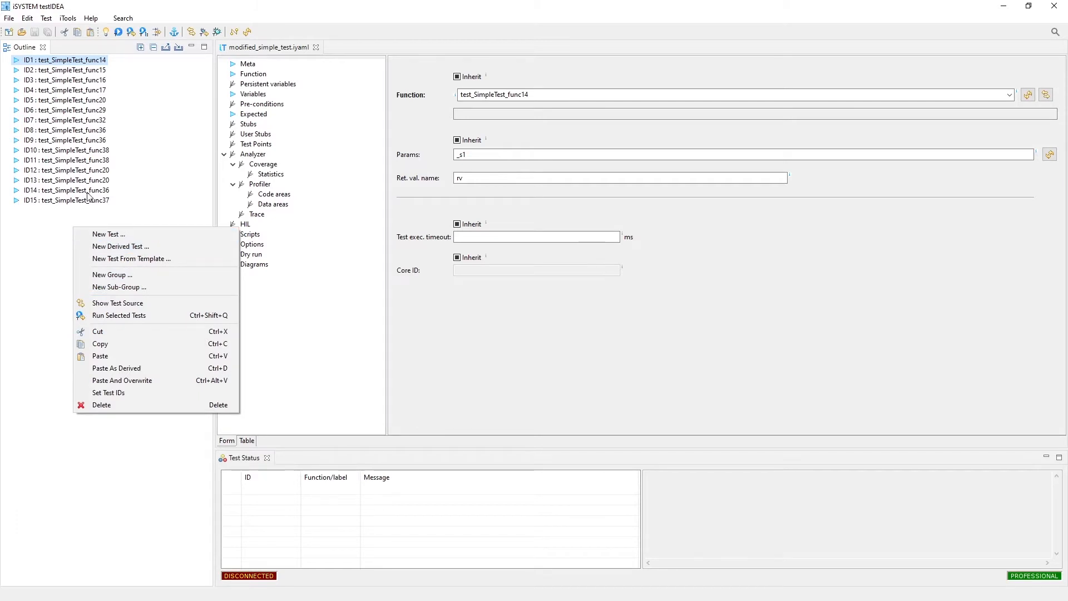
pyautogui.moveTo(152, 259)
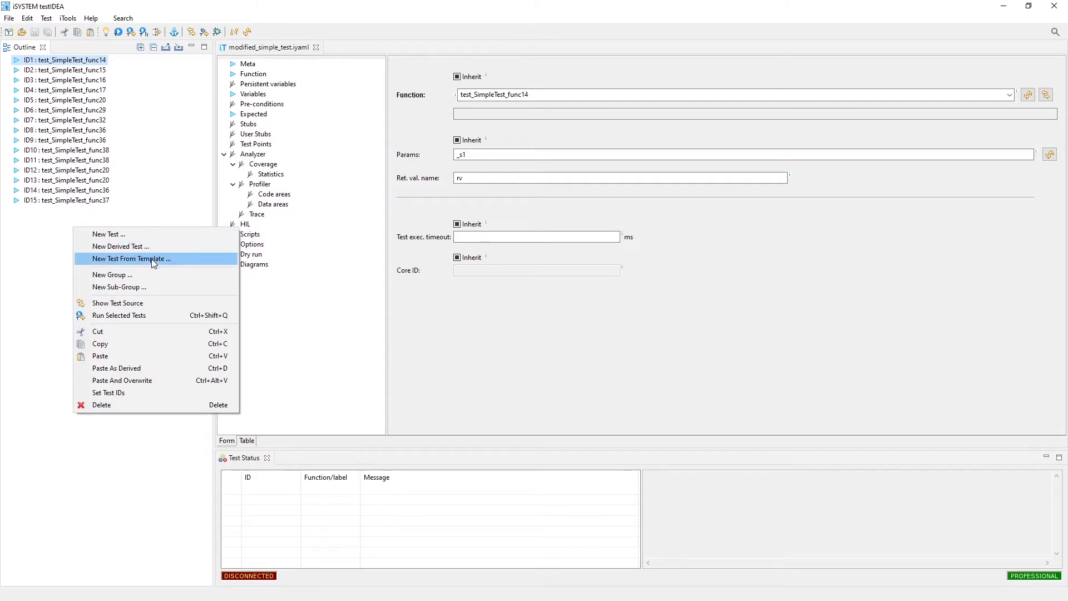
pyautogui.moveTo(100, 356)
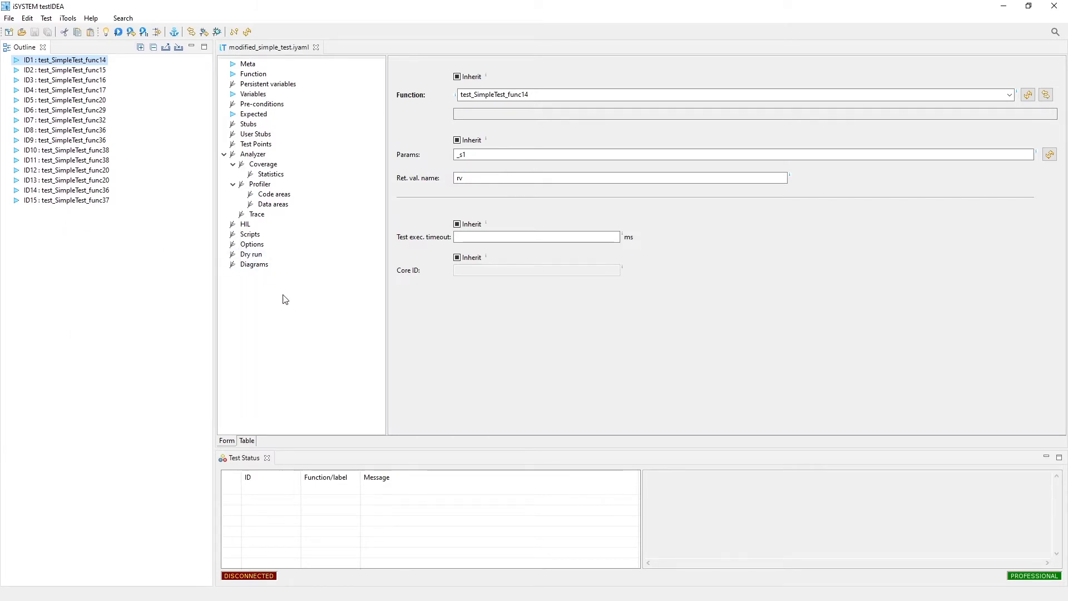
pyautogui.moveTo(306, 295)
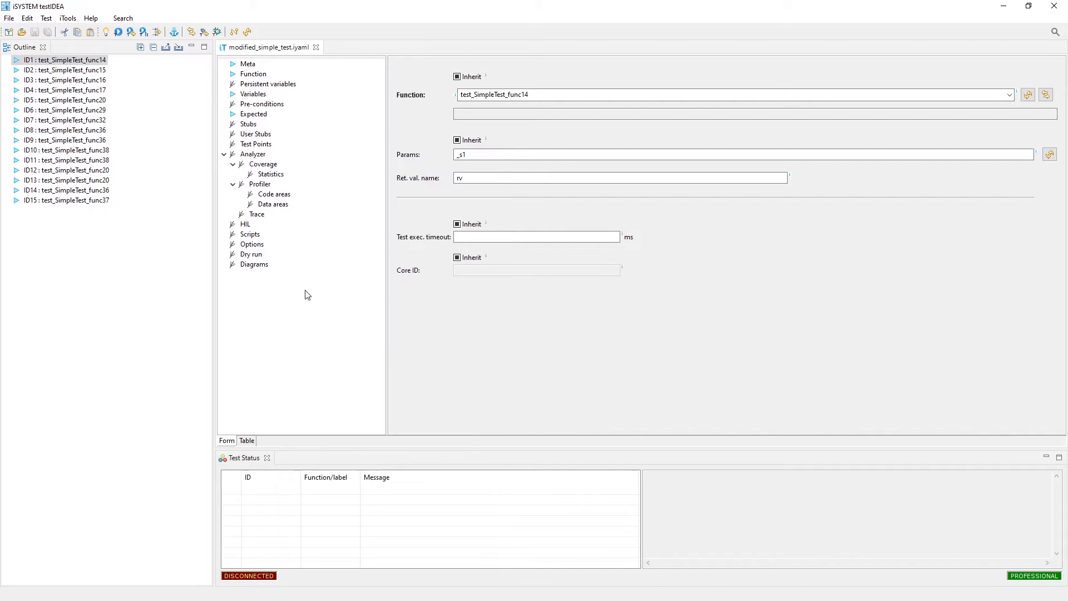
pyautogui.click(66, 60)
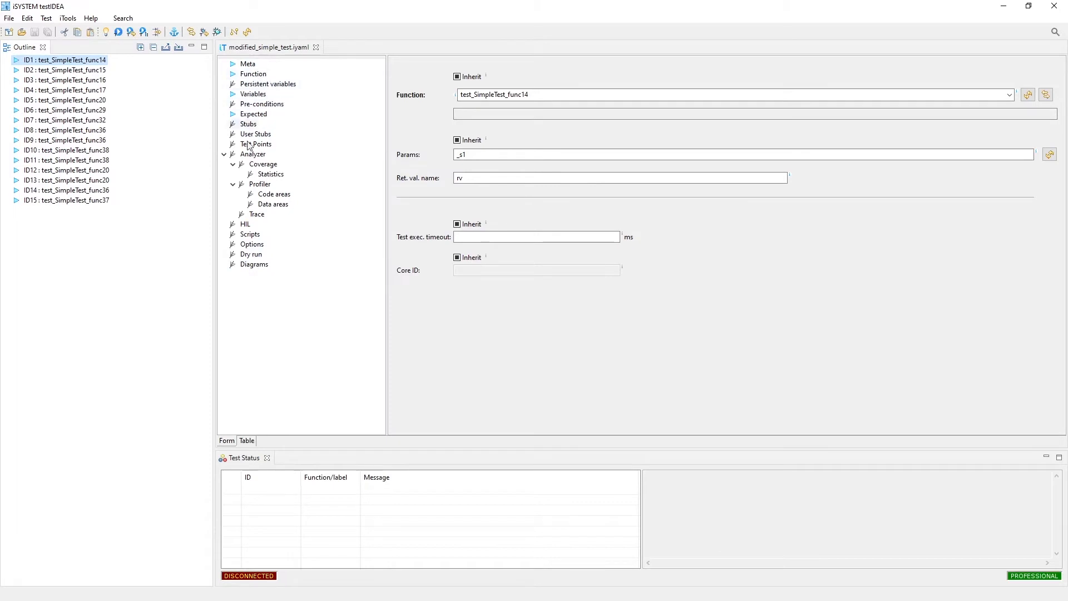
pyautogui.moveTo(247, 64)
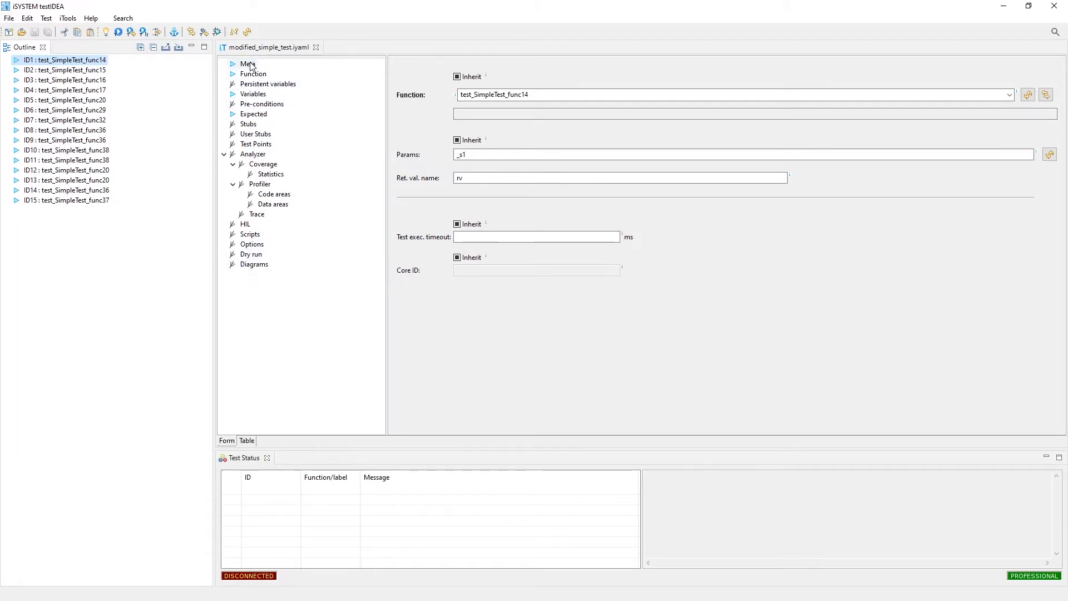
# - View test ID1's Meta description and tag, then its Function settings
pyautogui.click(247, 64)
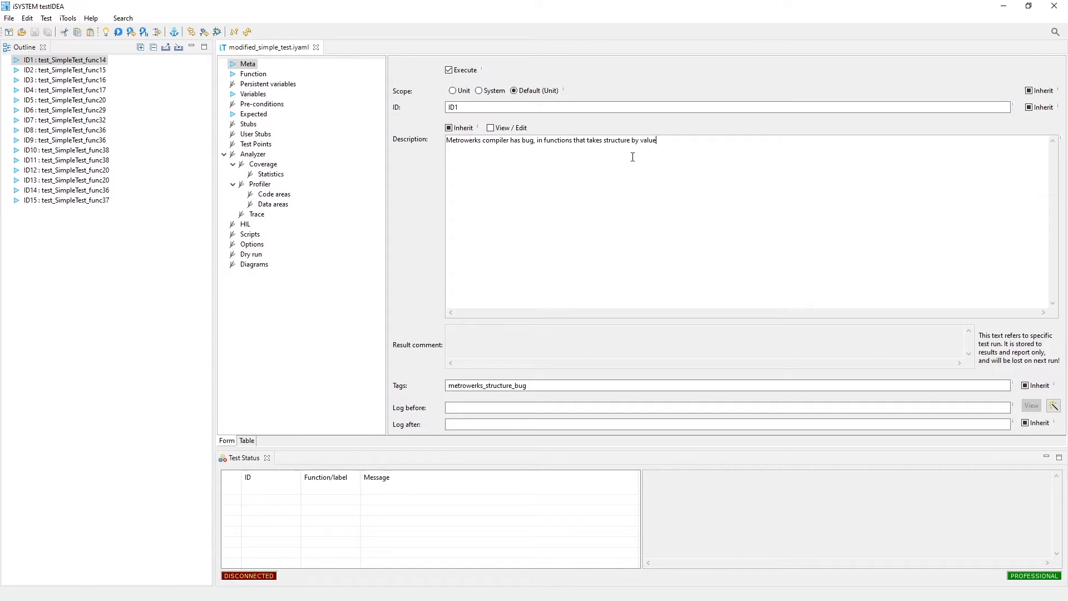
pyautogui.moveTo(539, 200)
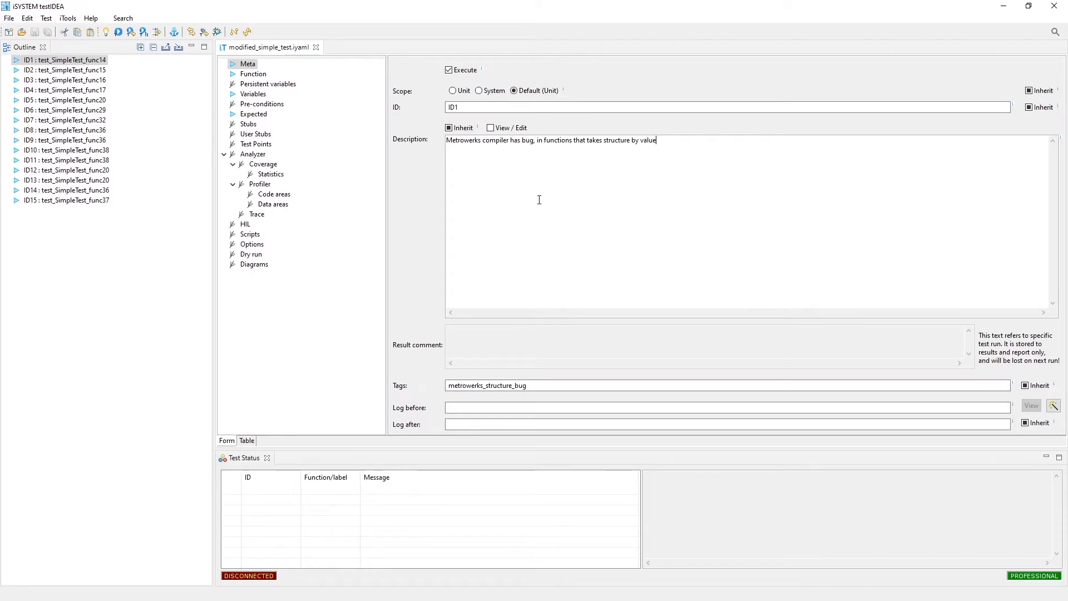
pyautogui.moveTo(534, 243)
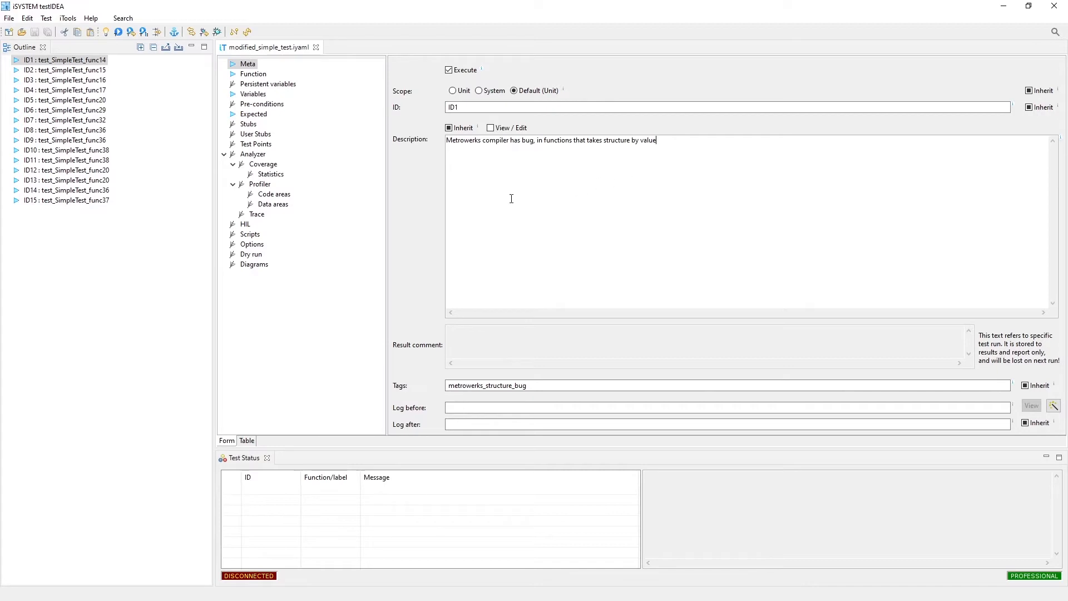
pyautogui.click(253, 73)
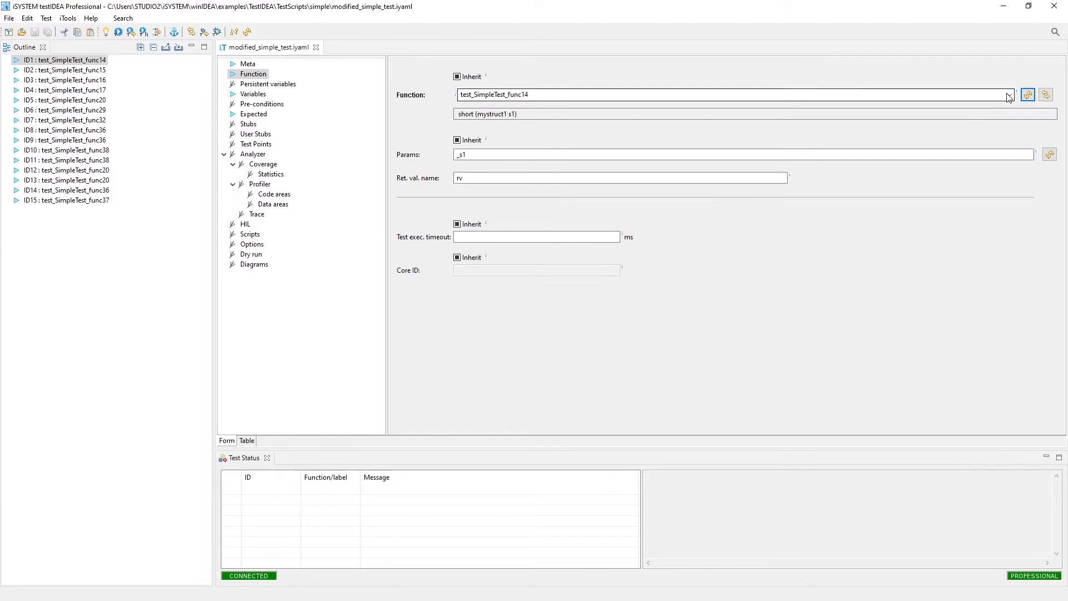
# - Choose test_SimpleTest_func14 as the tested function by filtering for 'func14'
pyautogui.click(1009, 95)
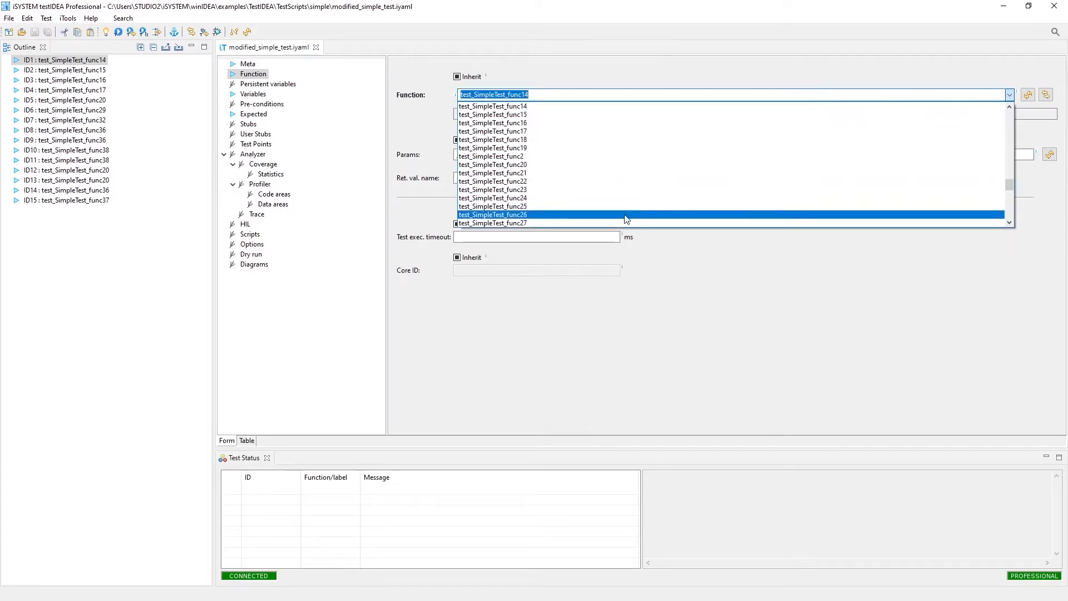
pyautogui.click(492, 106)
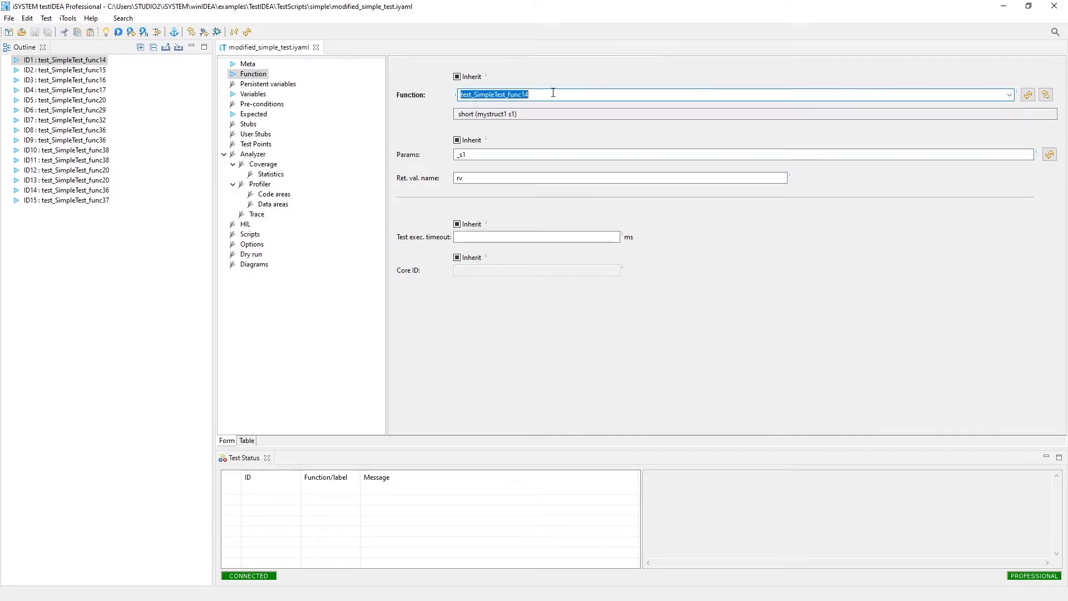
pyautogui.write('fu')
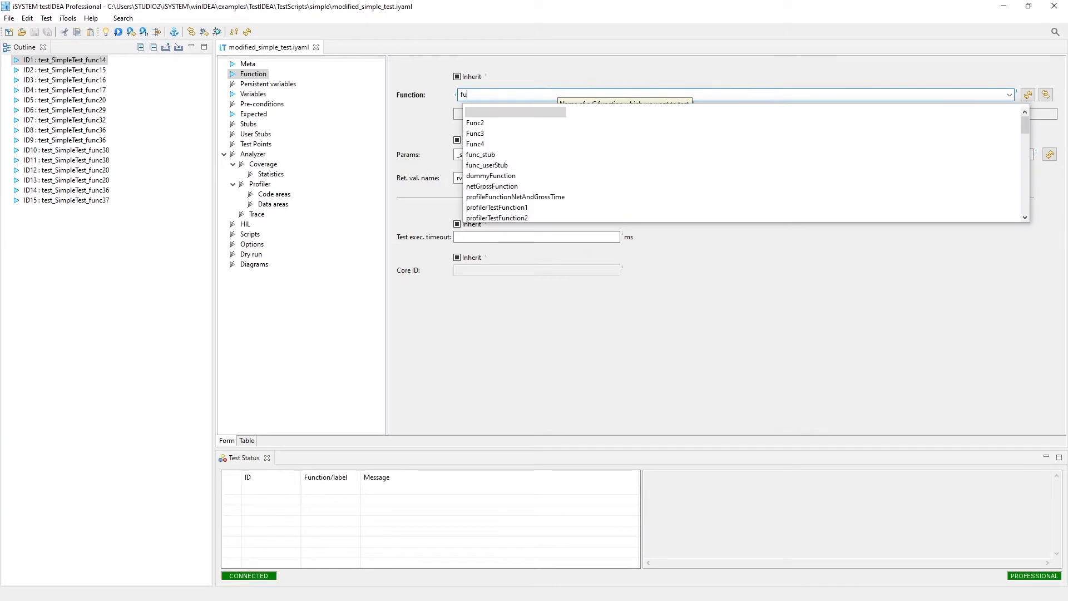
pyautogui.write('nc')
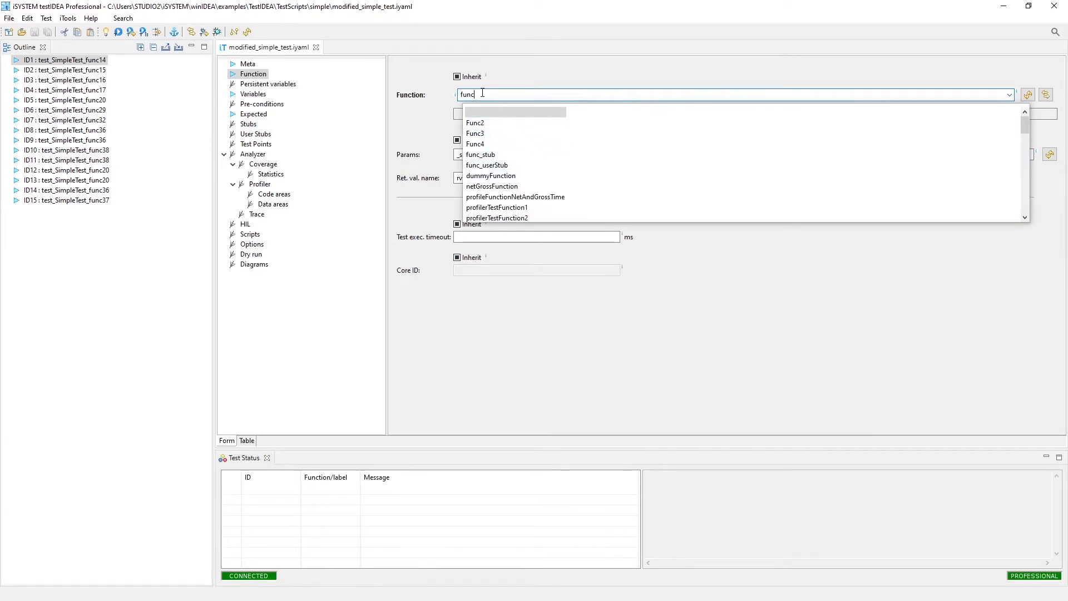
pyautogui.write('14')
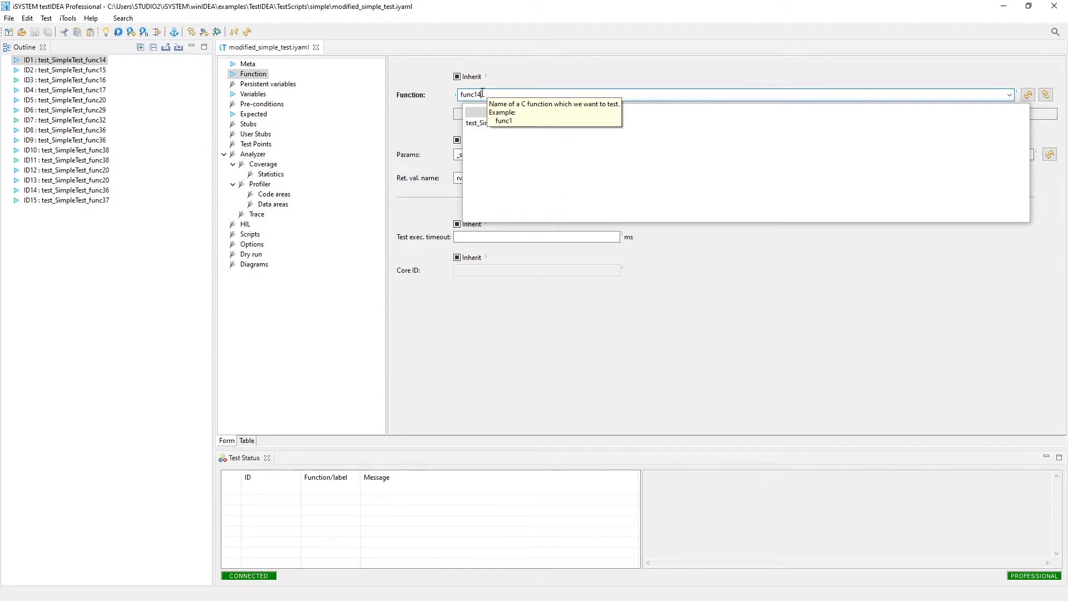
pyautogui.moveTo(515, 123)
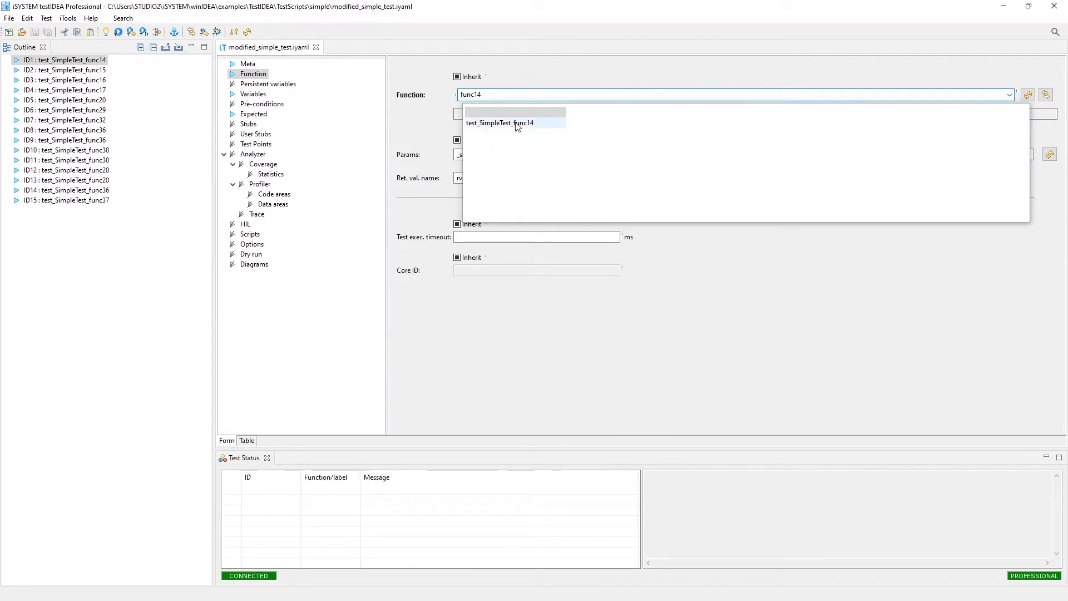
pyautogui.click(500, 123)
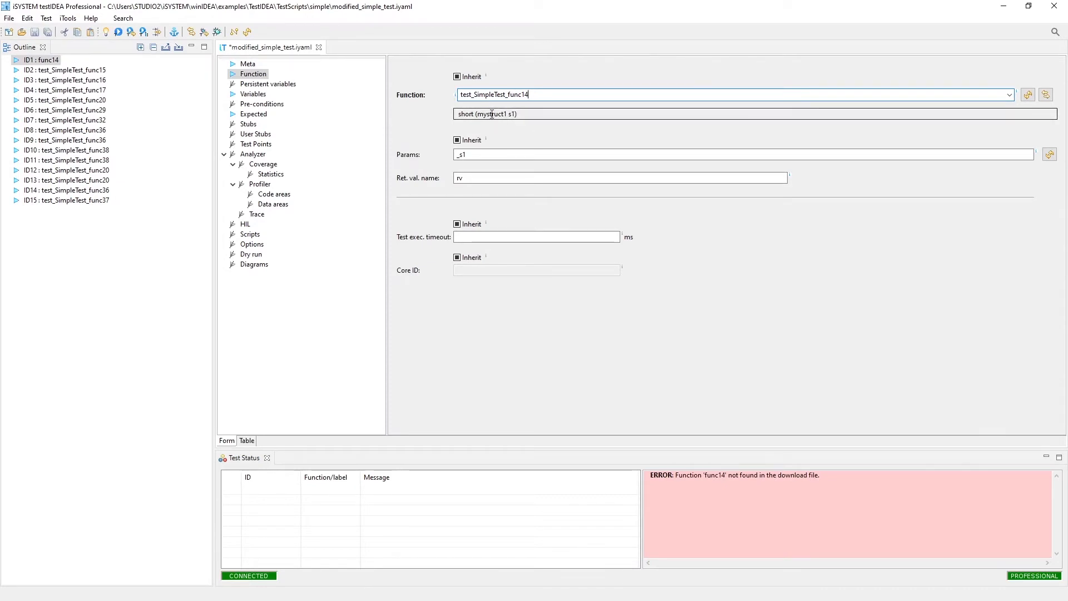
pyautogui.moveTo(482, 119)
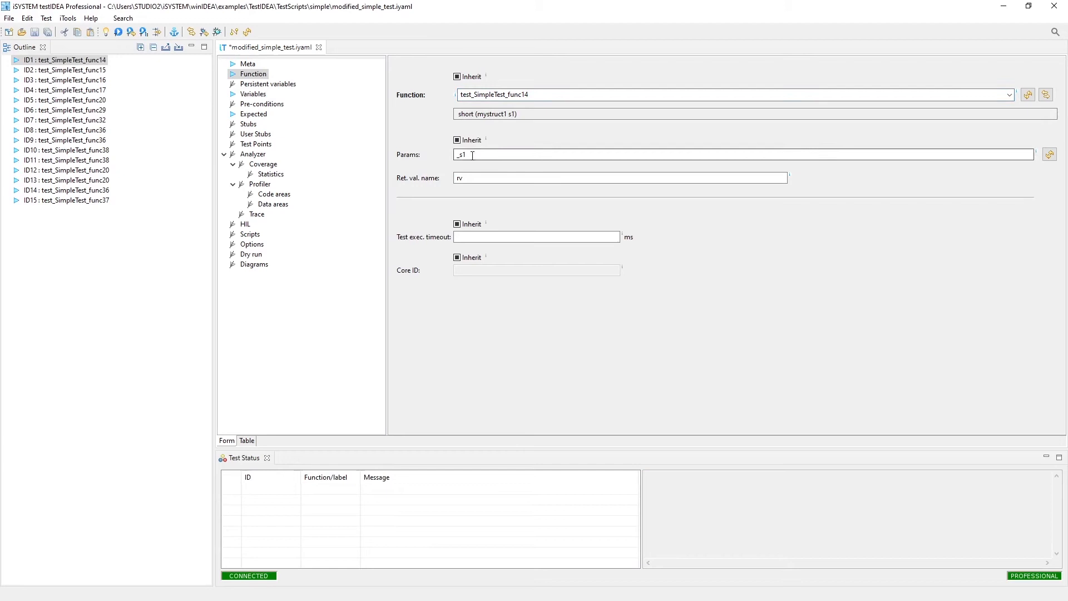
pyautogui.moveTo(476, 155)
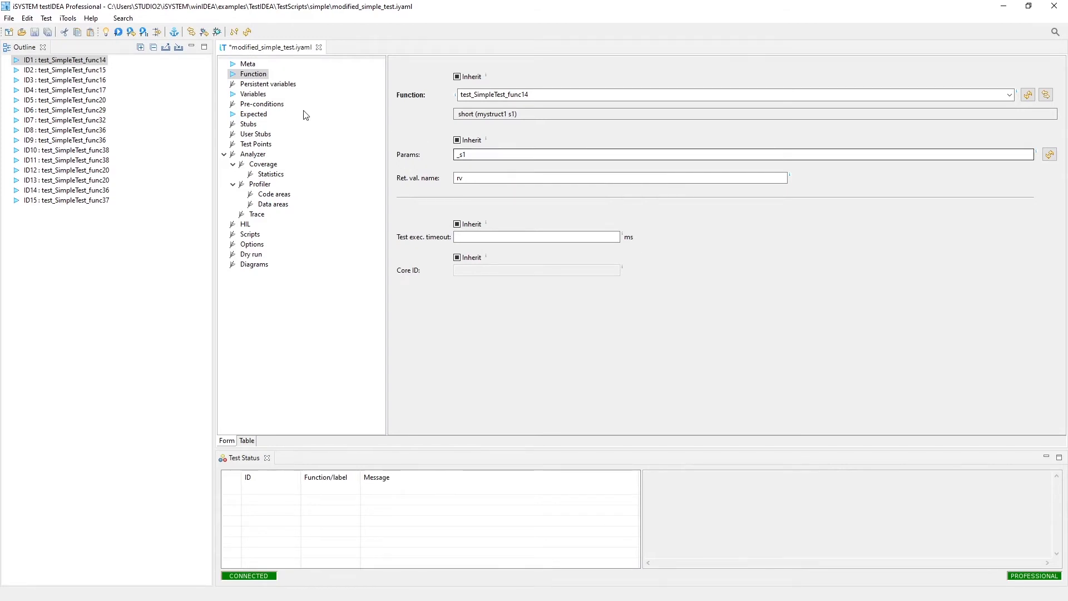
# - Show local variable _s1 of type mystruct1 with _s1.x 5 and _s1.y 6
pyautogui.click(252, 94)
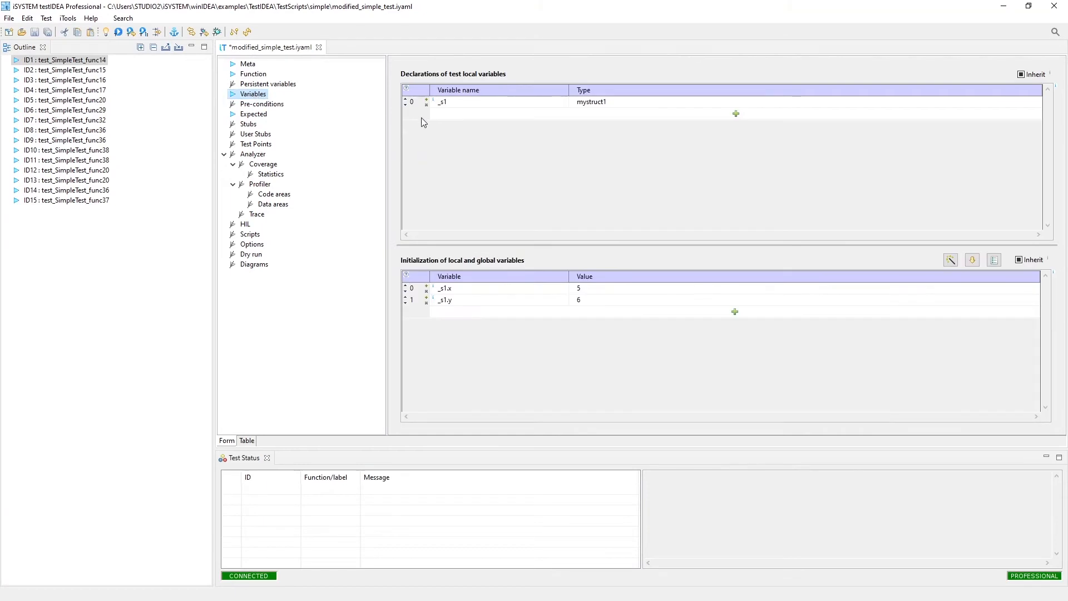
pyautogui.moveTo(438, 115)
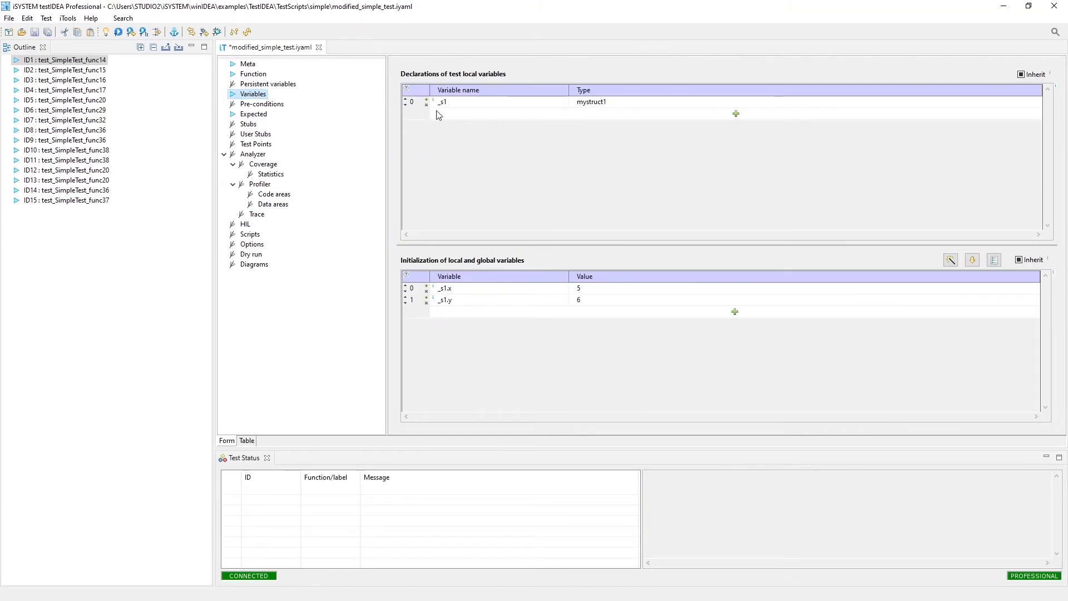
pyautogui.moveTo(433, 88)
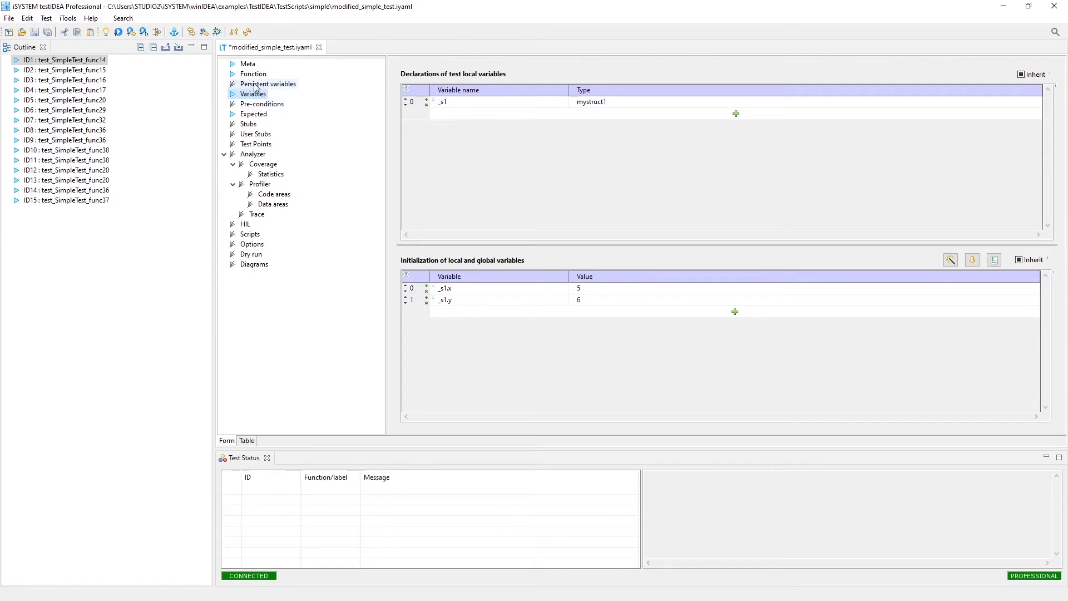
pyautogui.click(253, 74)
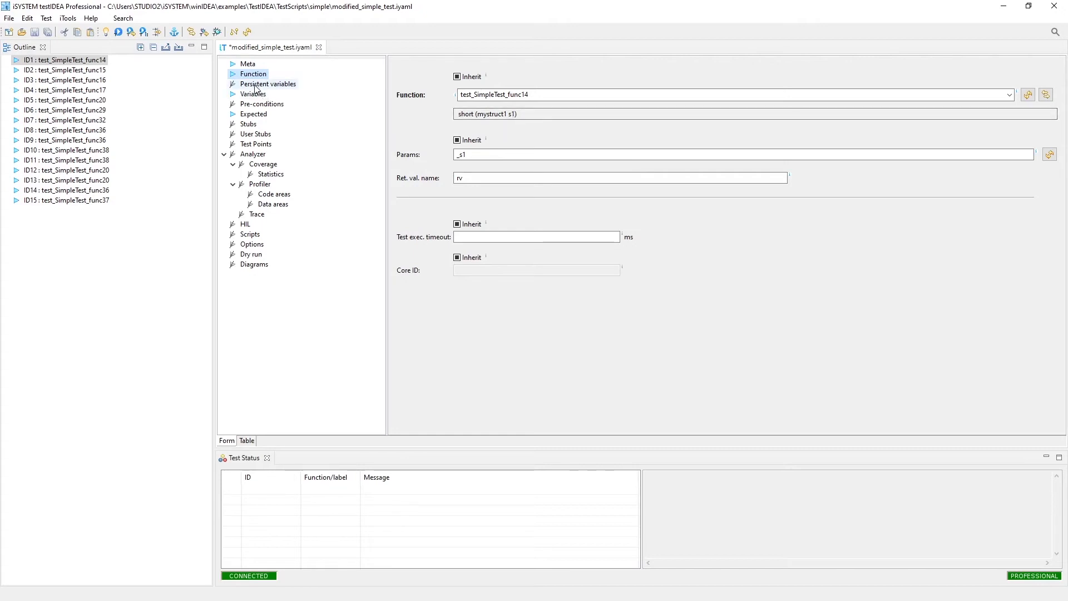
pyautogui.click(253, 93)
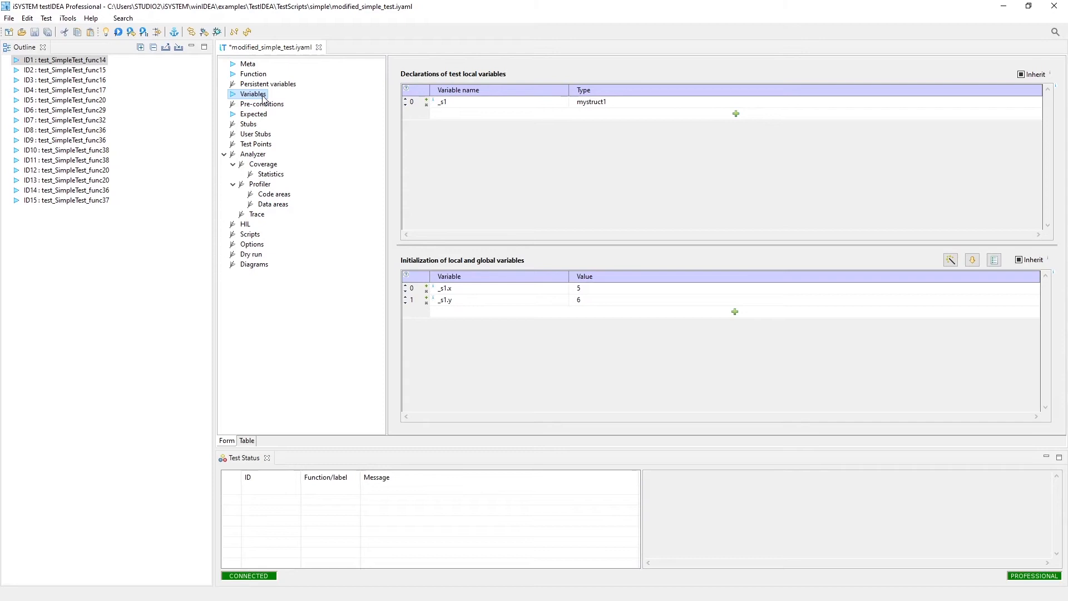
pyautogui.moveTo(361, 105)
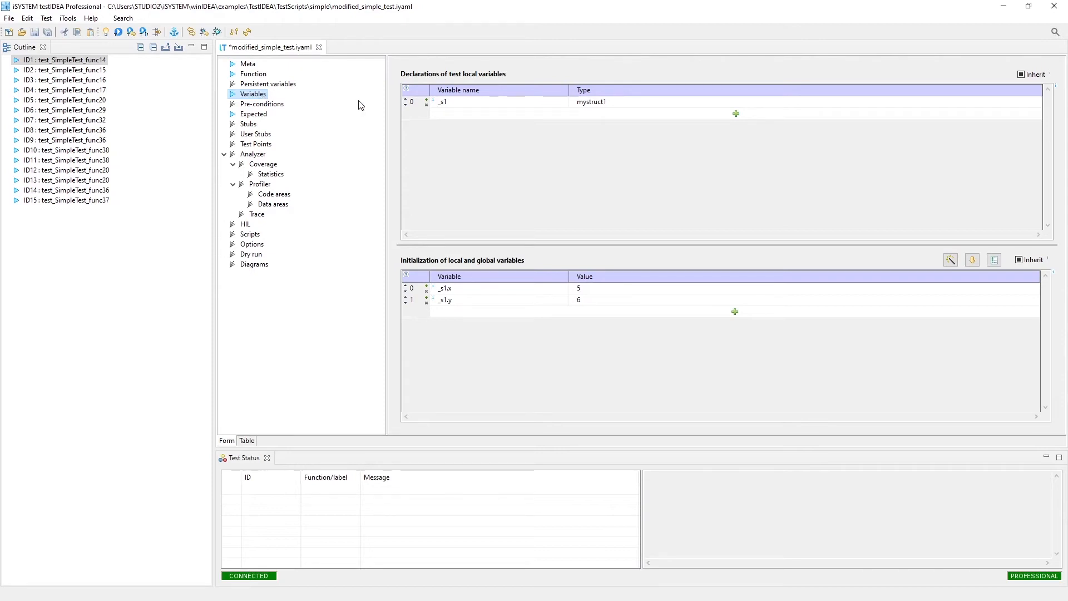
pyautogui.moveTo(611, 358)
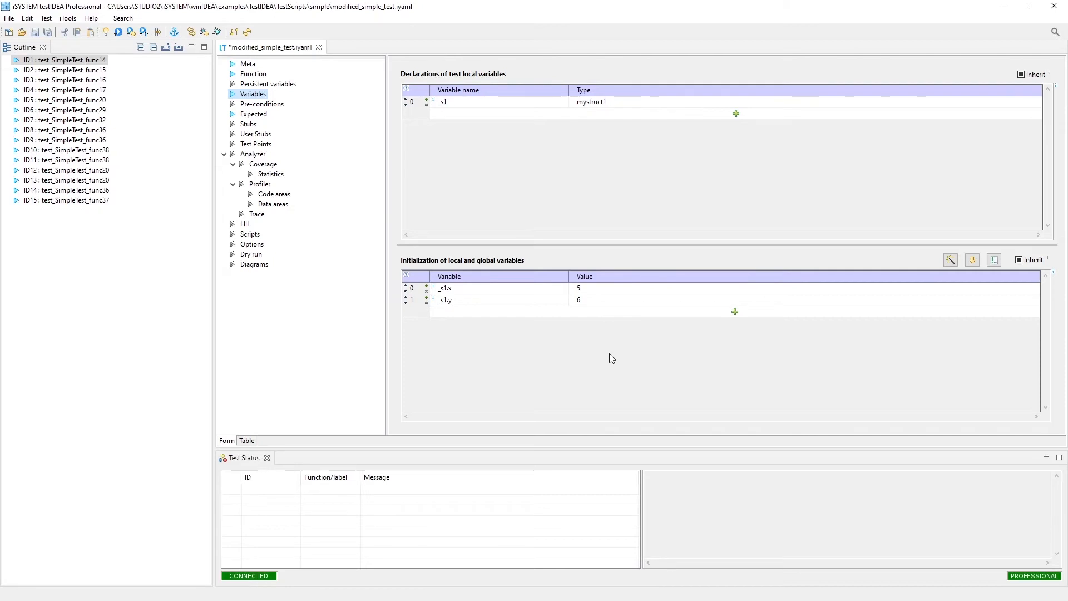
pyautogui.moveTo(445, 193)
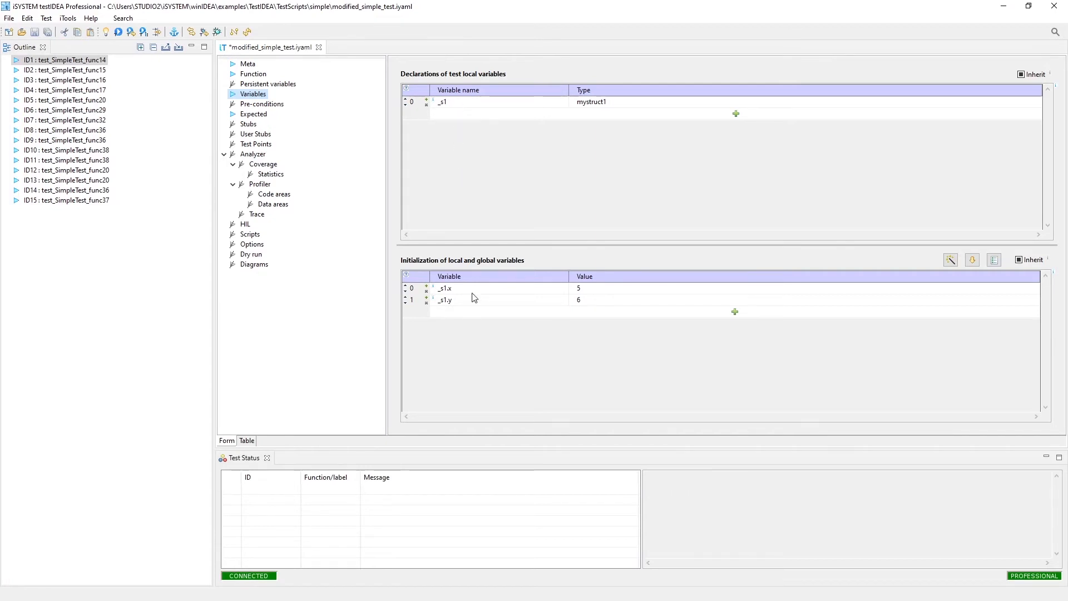
pyautogui.moveTo(253, 113)
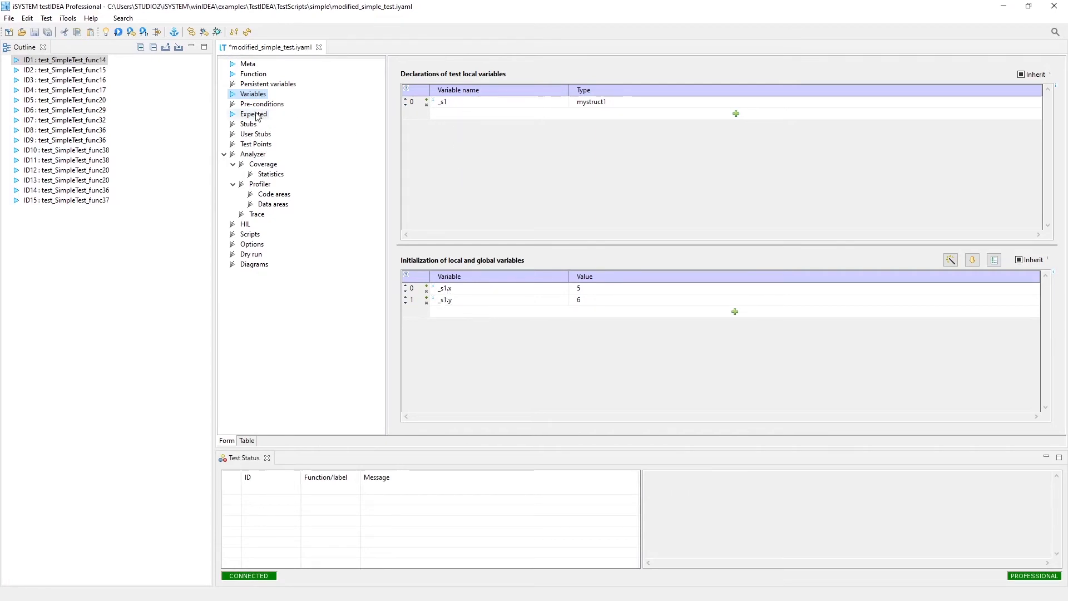
# - Compare Persistent variables with Variables, then return to test_SimpleTest_func14's function settings
pyautogui.click(267, 84)
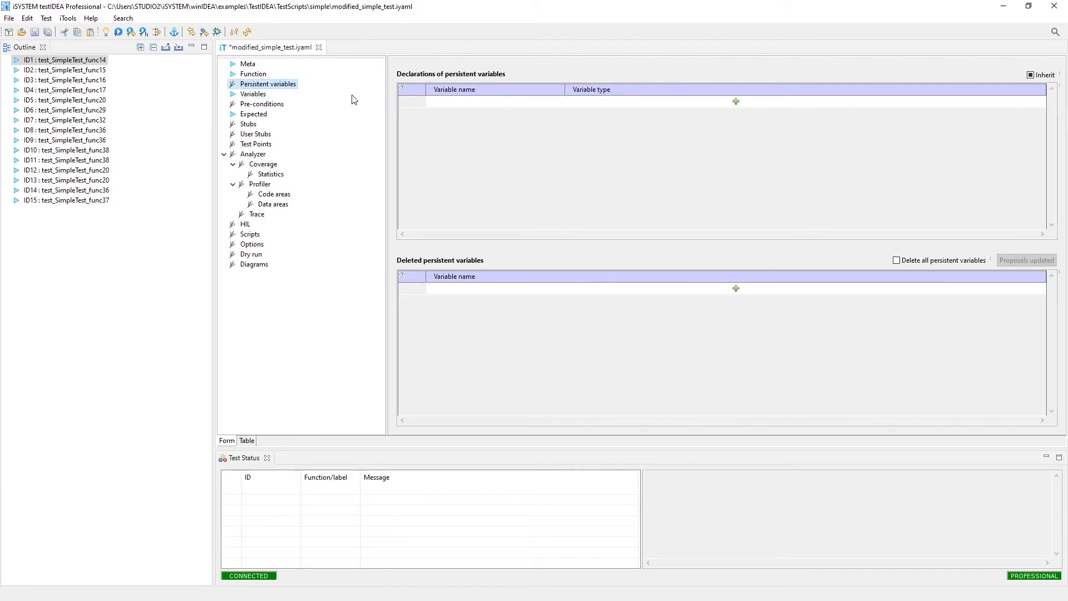
pyautogui.click(254, 93)
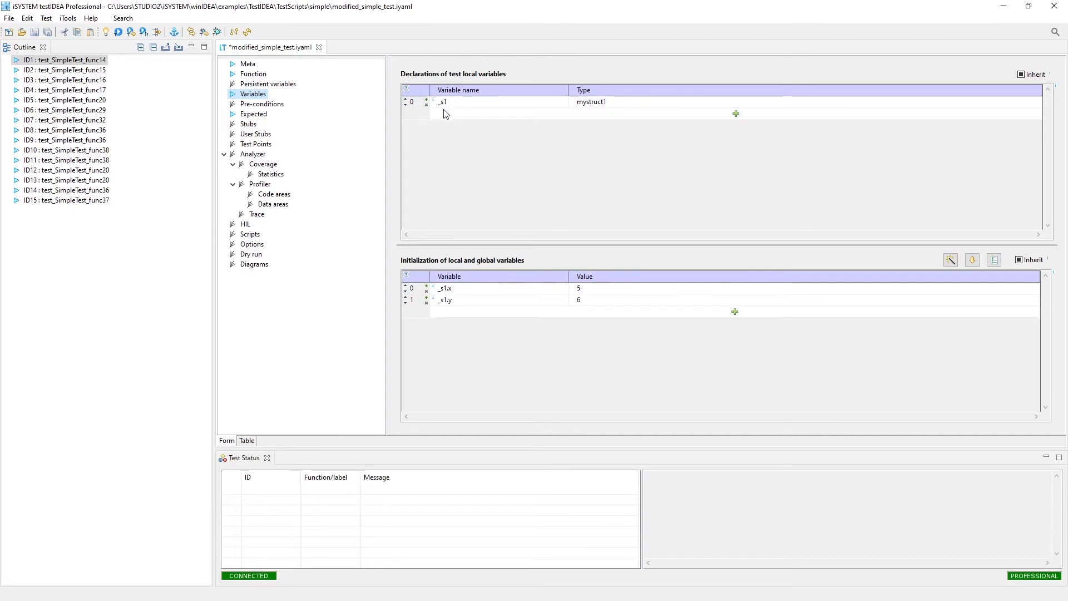
pyautogui.moveTo(454, 121)
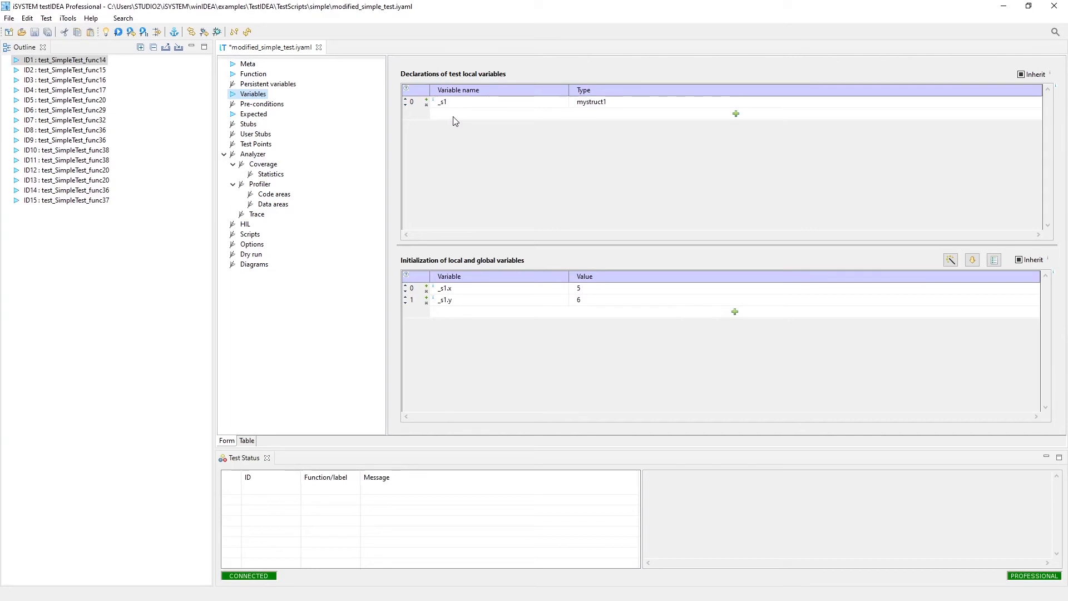
pyautogui.moveTo(269, 94)
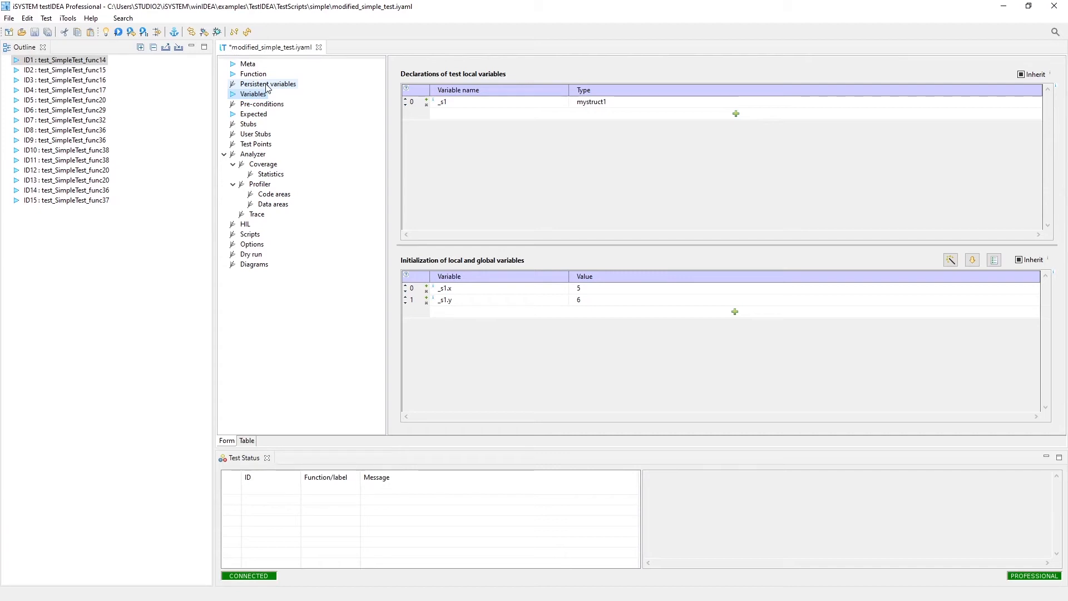
pyautogui.click(268, 83)
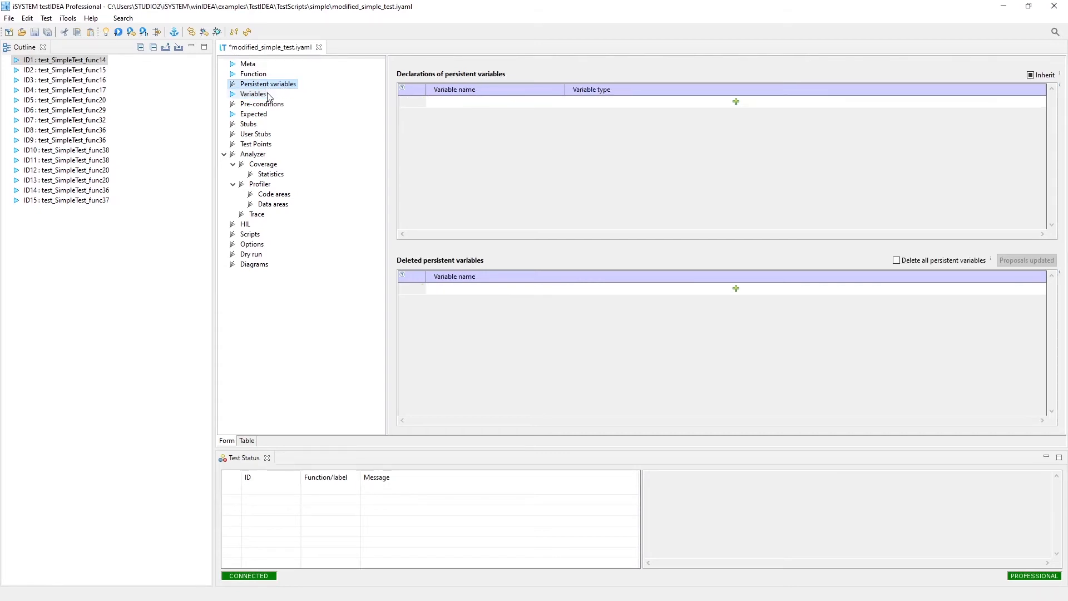
pyautogui.click(255, 93)
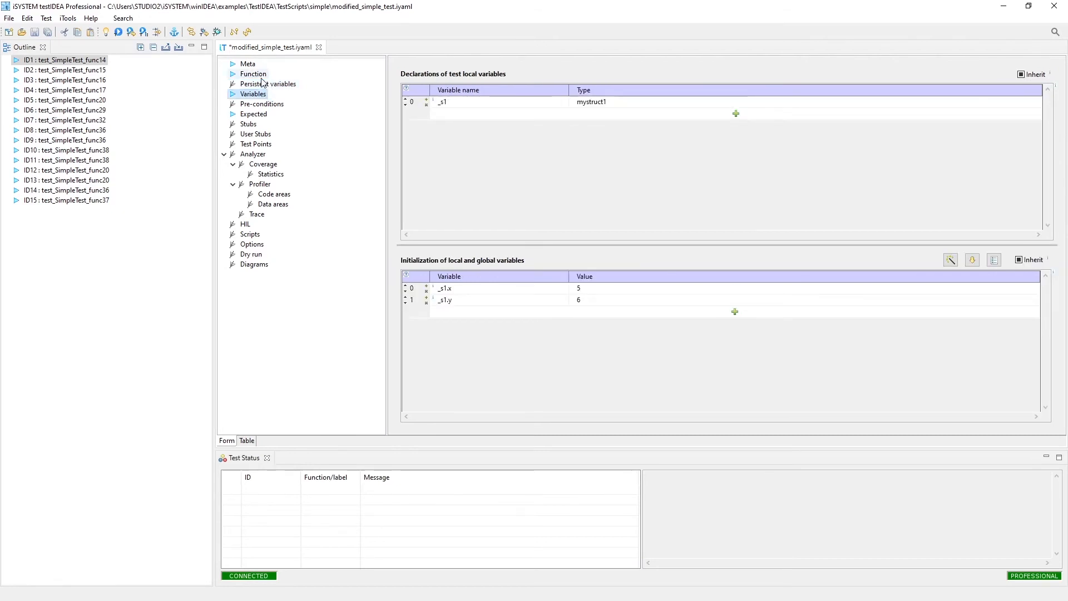
pyautogui.click(253, 74)
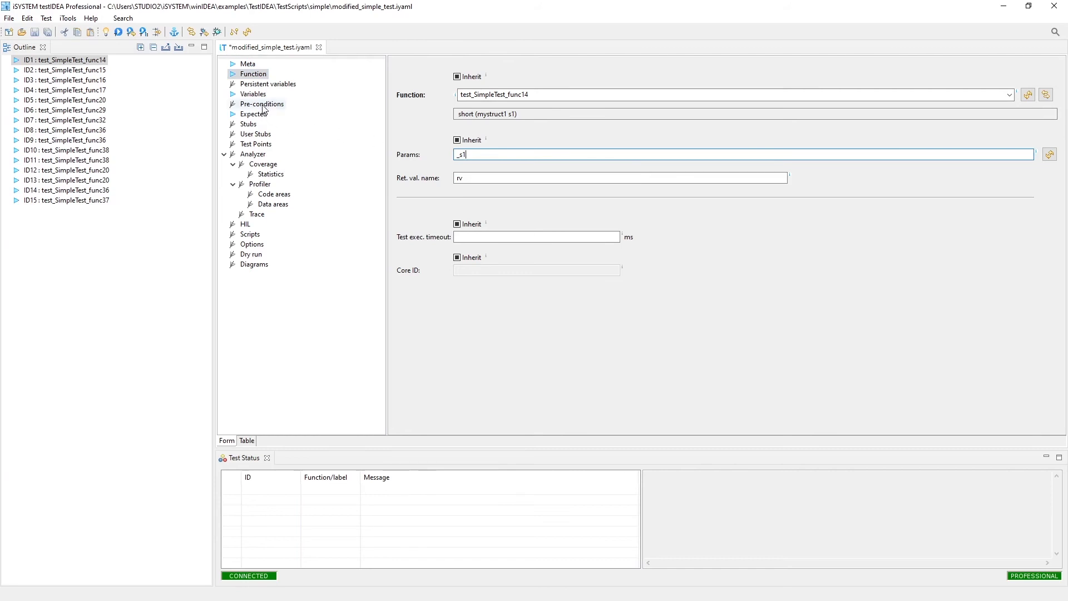
# - Step through Variables, Pre-conditions and Function, landing on Expected with rv == 11
pyautogui.click(253, 94)
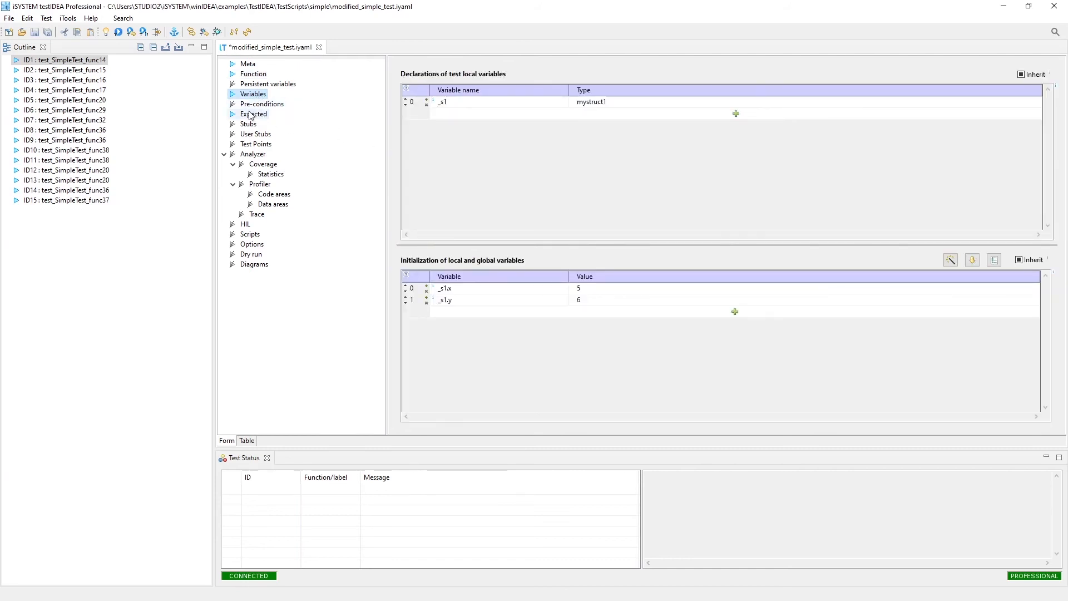
pyautogui.click(262, 104)
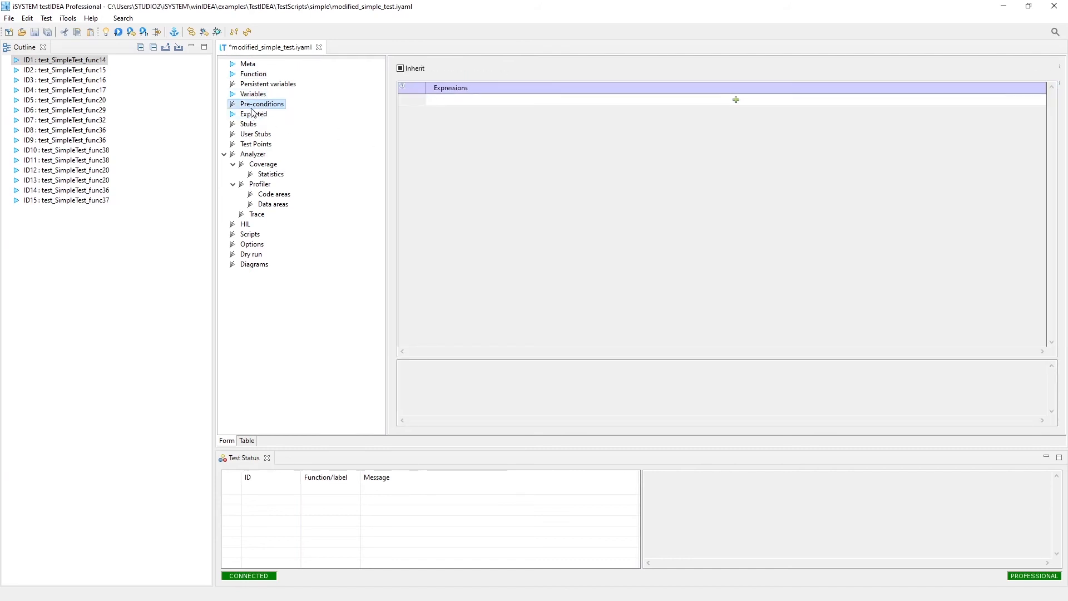
pyautogui.click(253, 113)
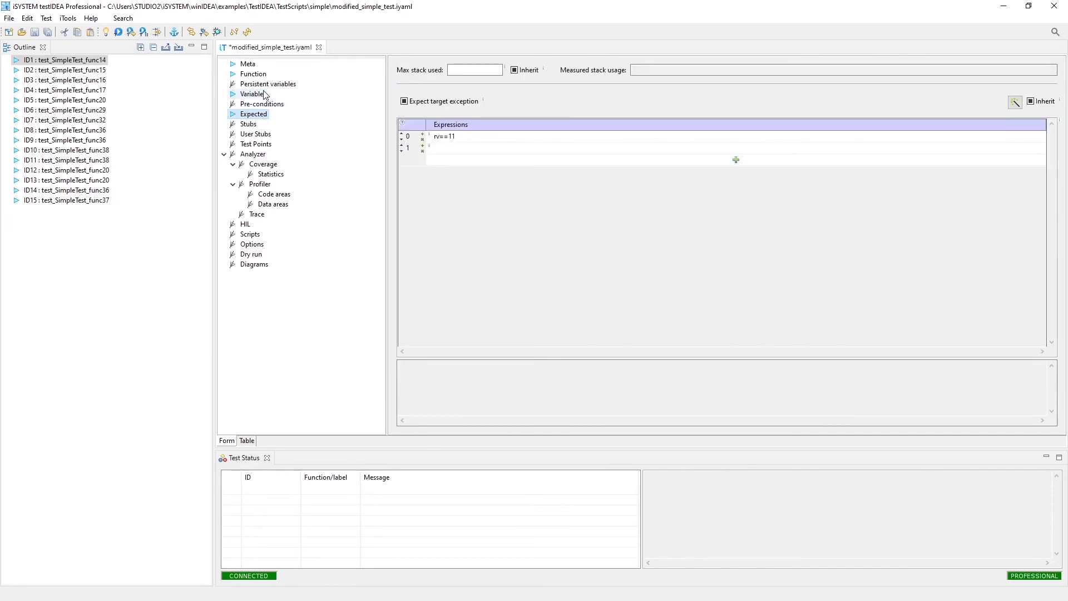
pyautogui.click(253, 93)
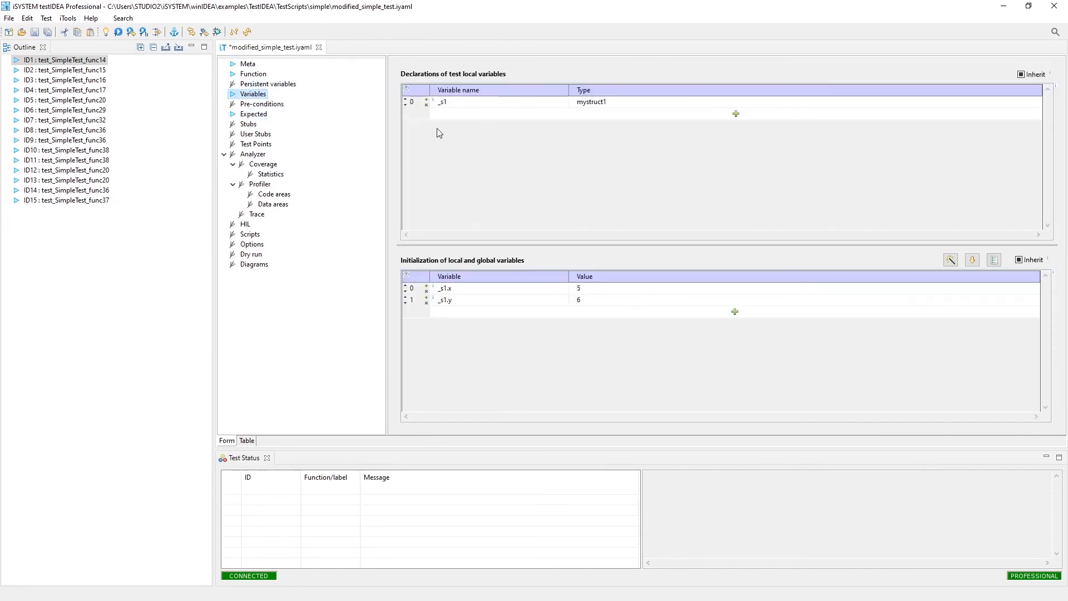
pyautogui.click(253, 73)
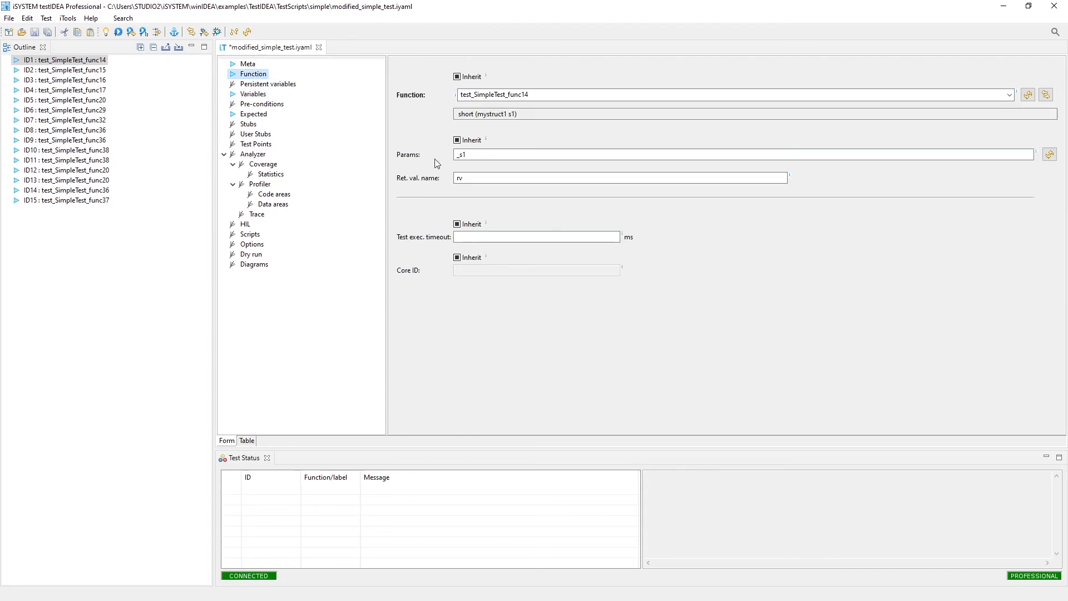
pyautogui.moveTo(244, 117)
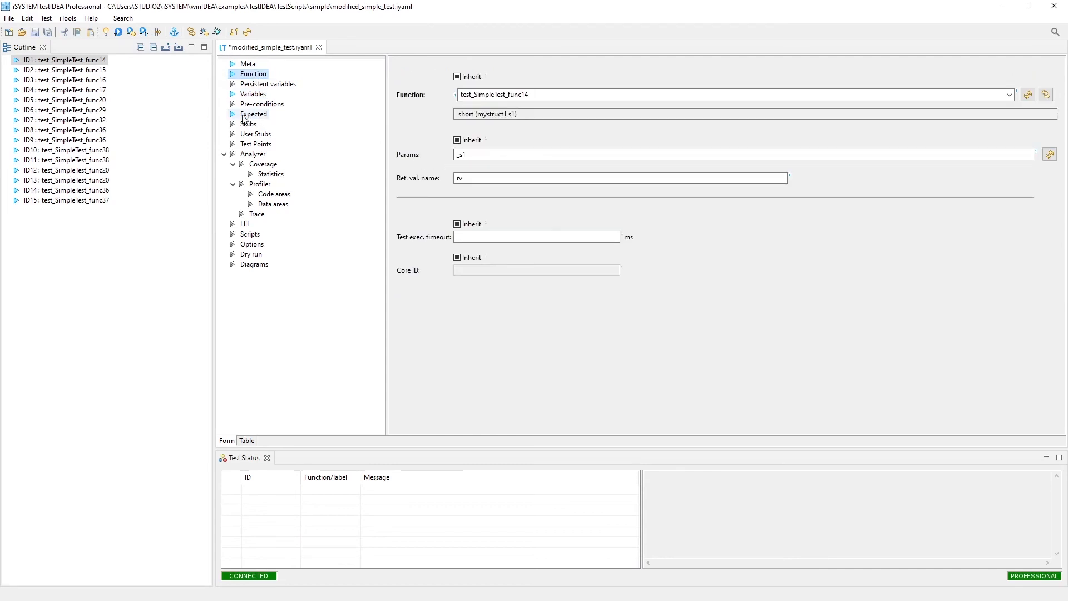
pyautogui.click(254, 114)
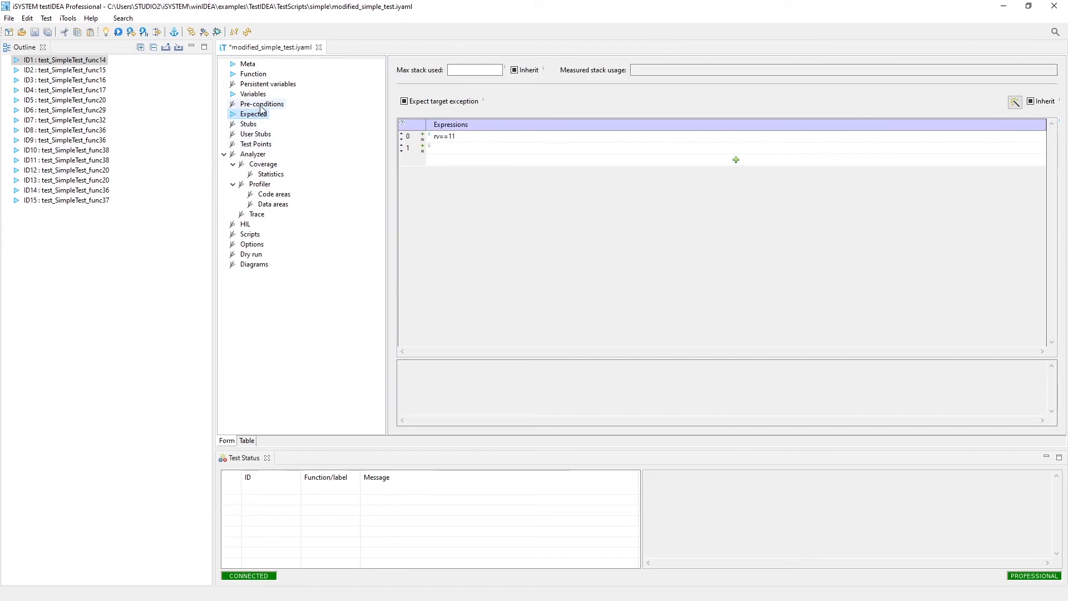
# - Add a new empty expression row to test ID1's pre-conditions
pyautogui.click(262, 104)
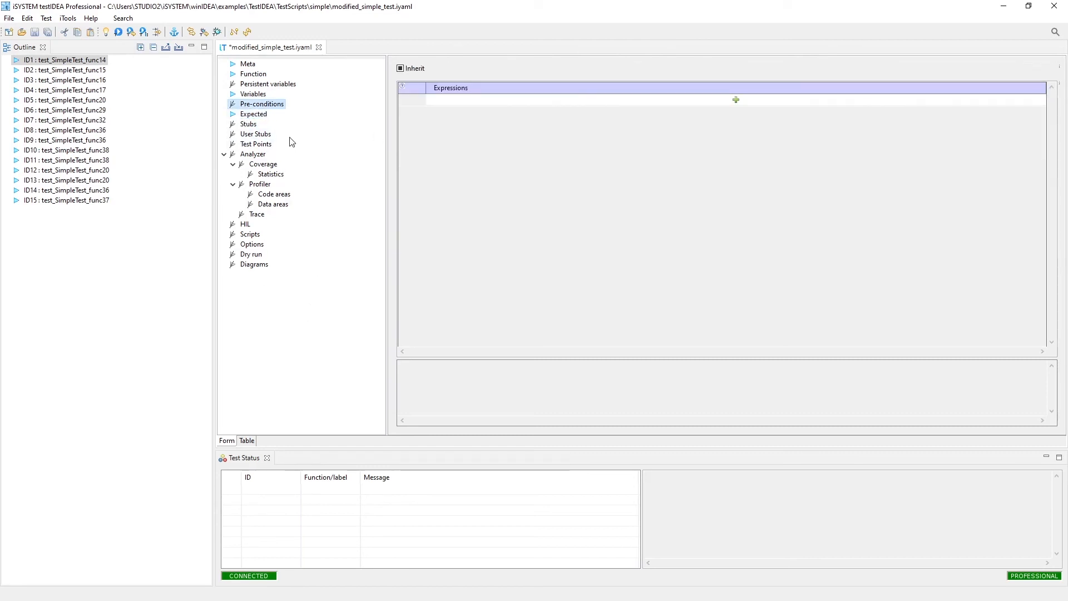
pyautogui.moveTo(493, 111)
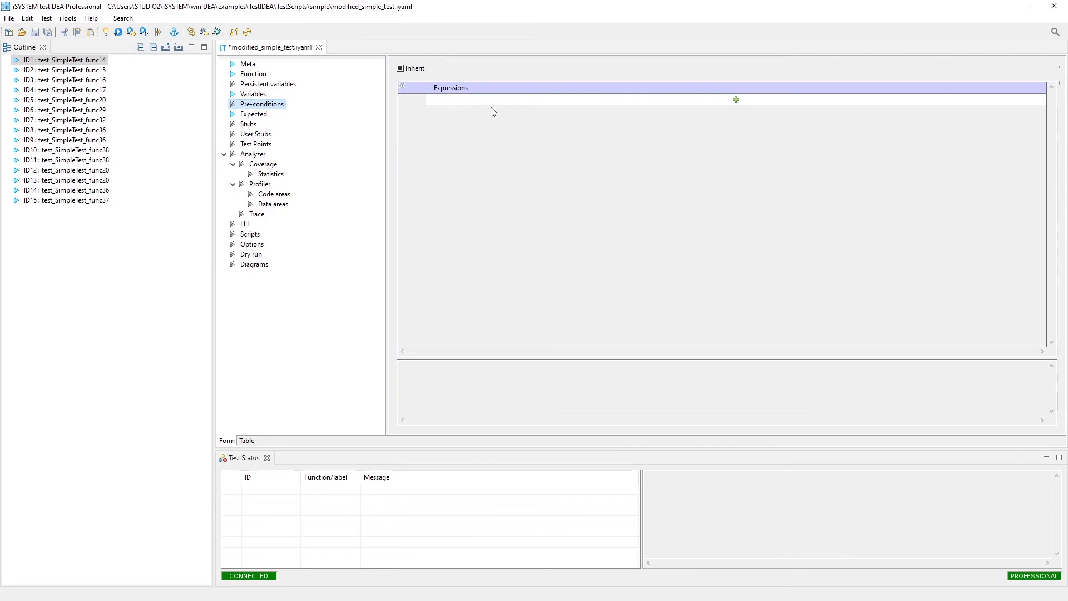
pyautogui.moveTo(550, 127)
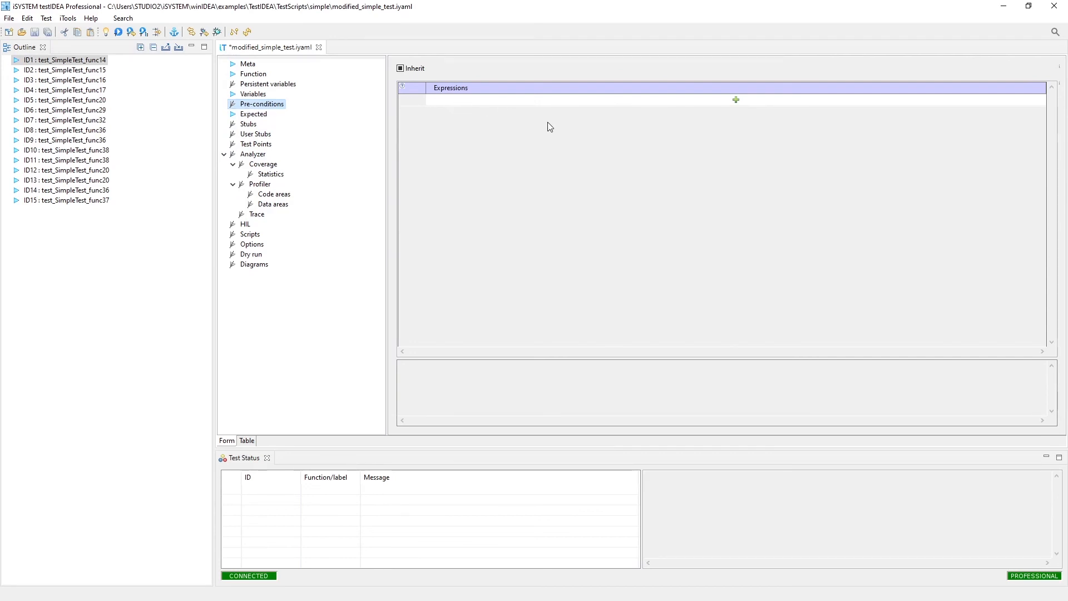
pyautogui.click(736, 99)
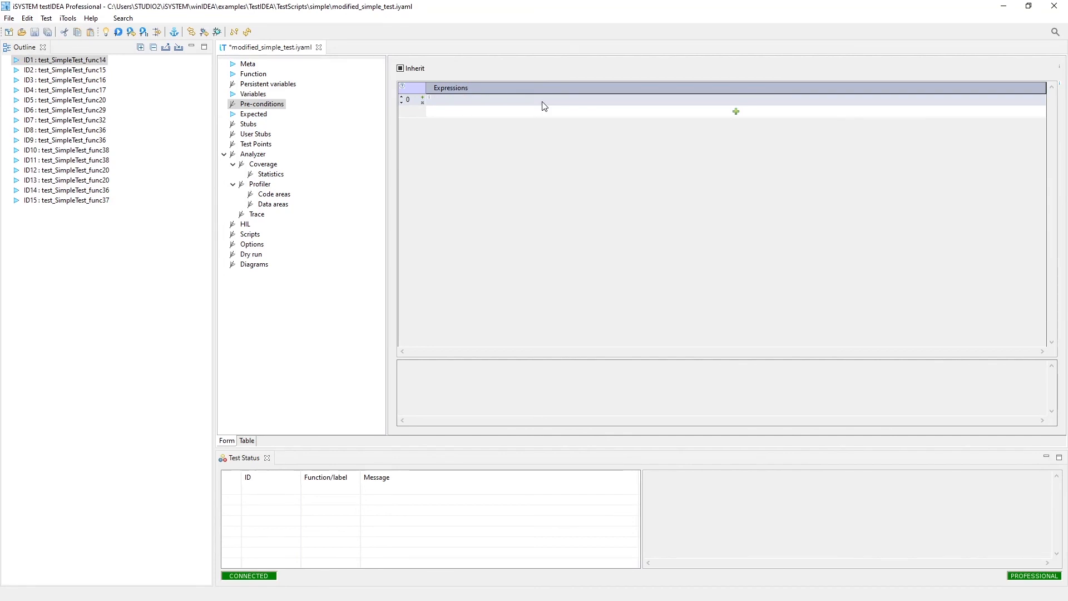
pyautogui.moveTo(453, 105)
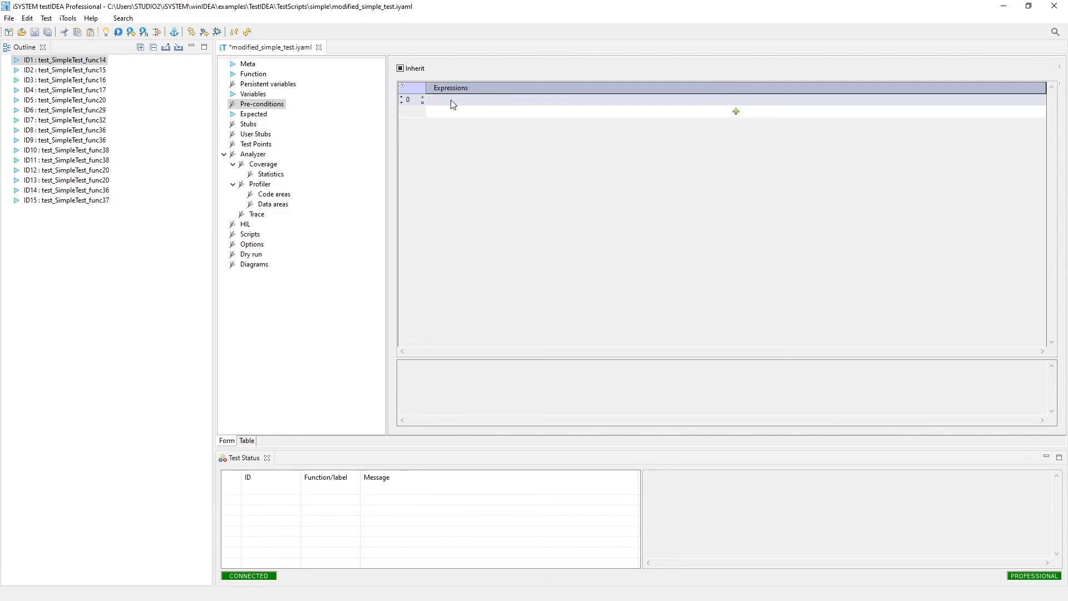